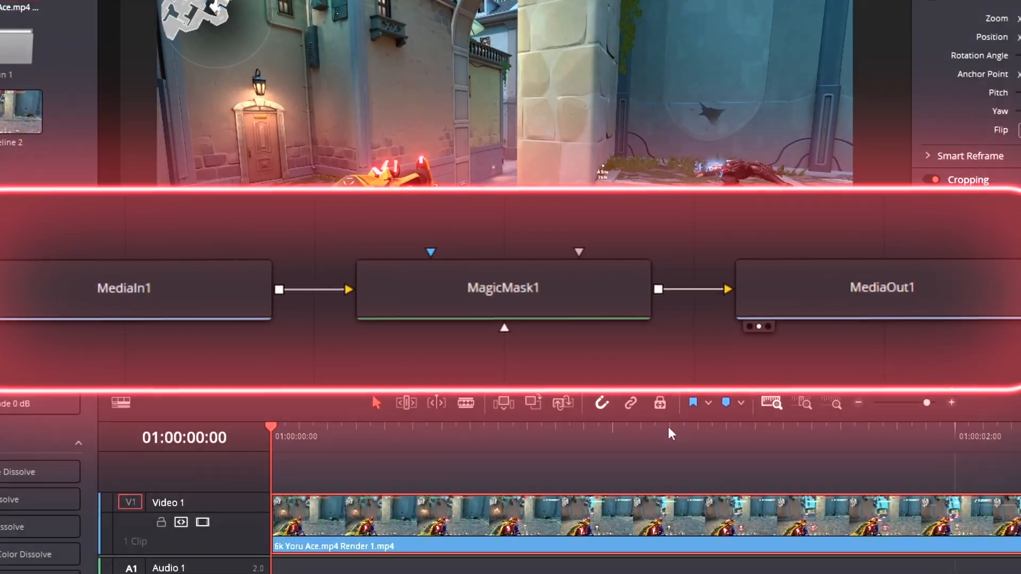
# - Add a Magic Mask on the gun in Fusion and track it forward through the clip
pyautogui.click(446, 561)
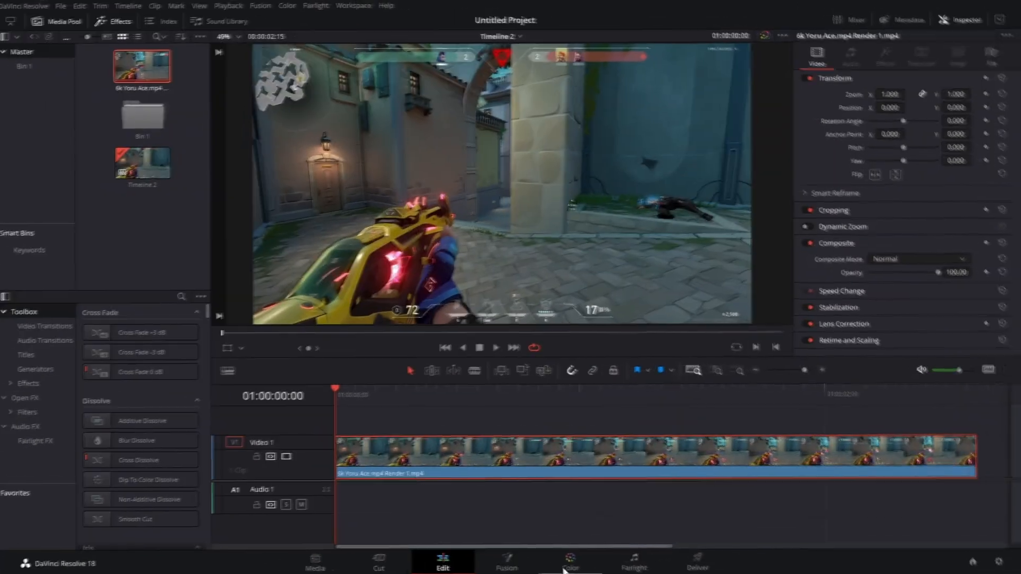
pyautogui.click(510, 562)
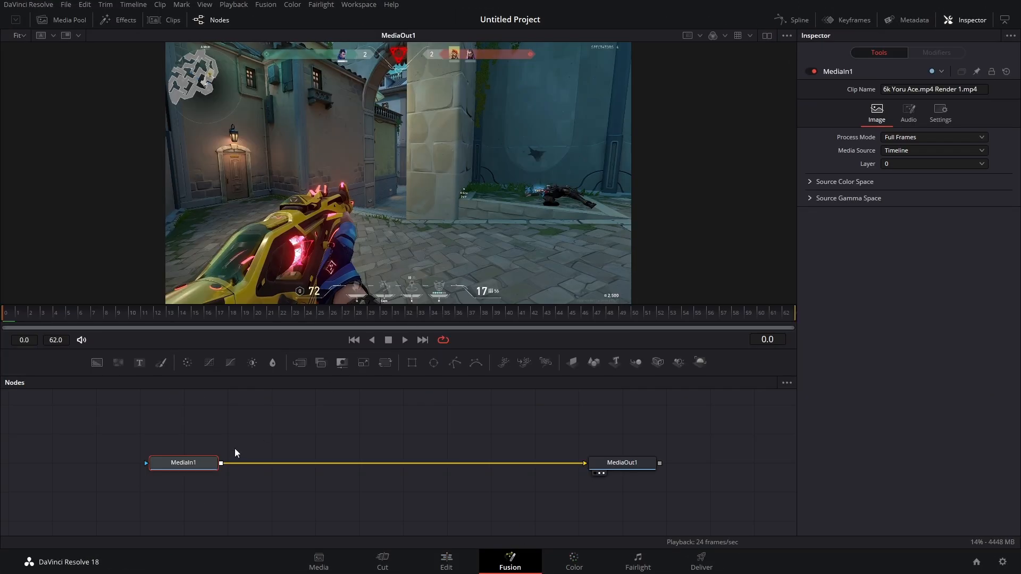
pyautogui.write('soft')
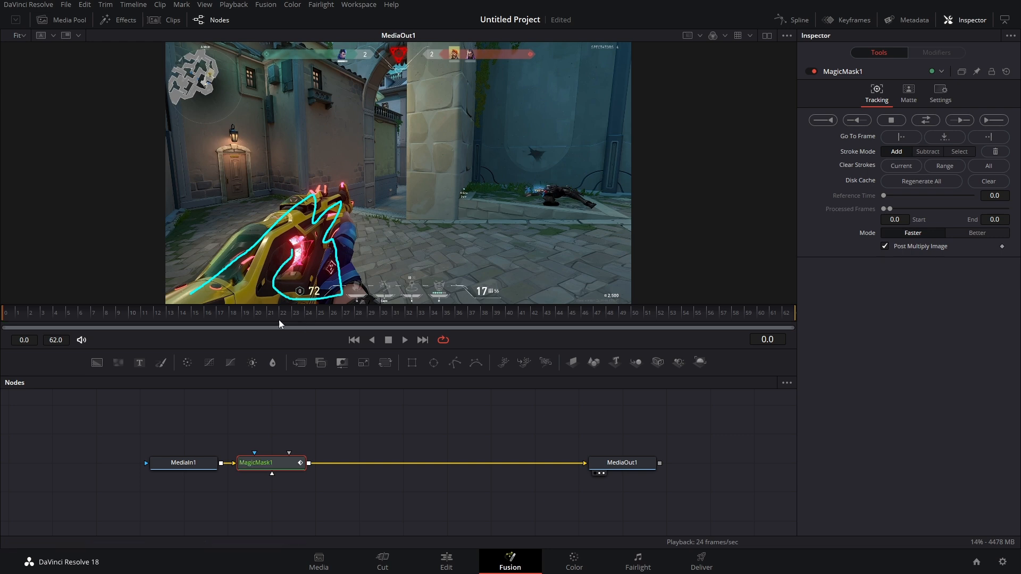
pyautogui.moveTo(325, 456)
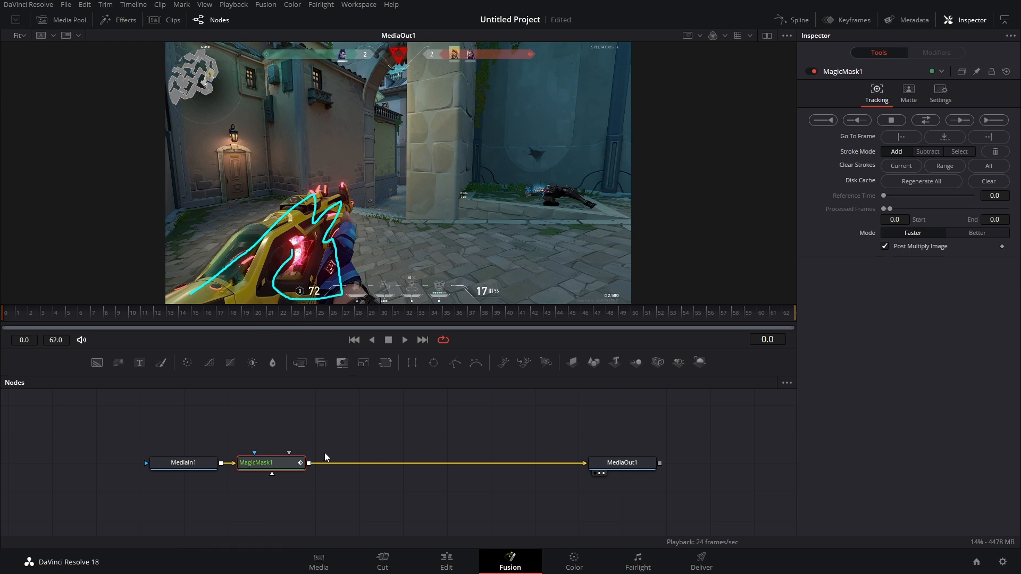
pyautogui.moveTo(337, 443)
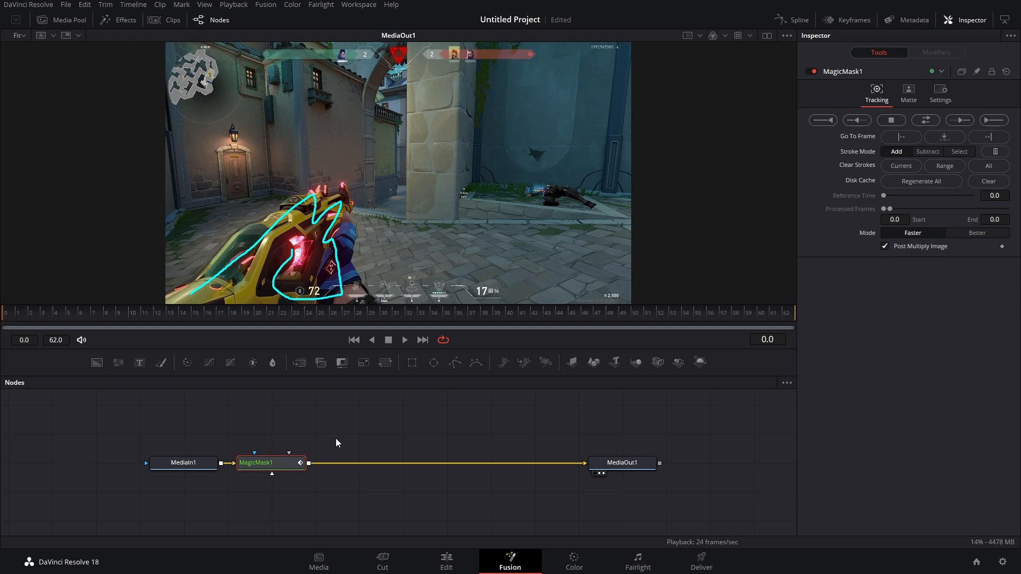
pyautogui.click(994, 120)
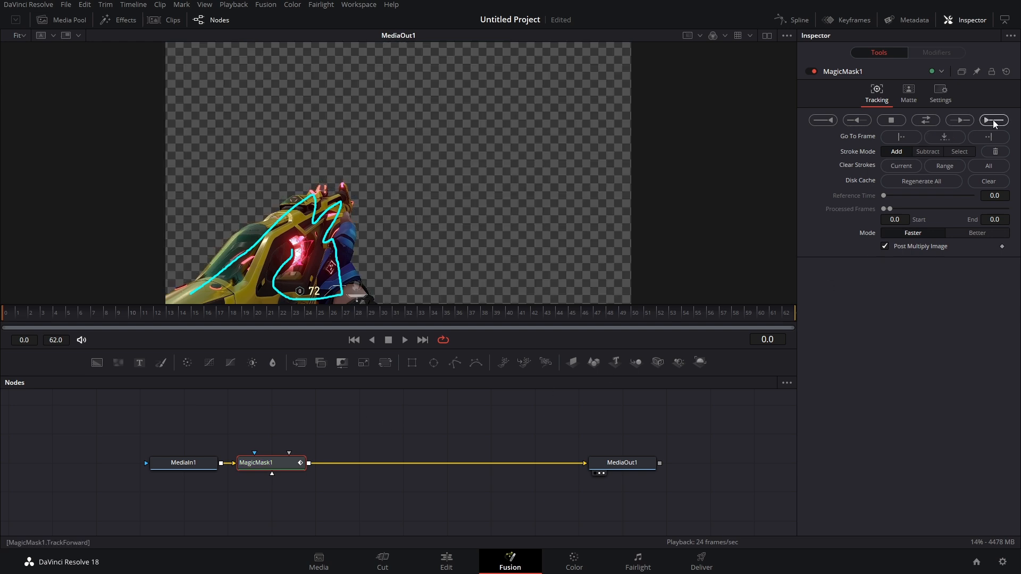
pyautogui.click(994, 119)
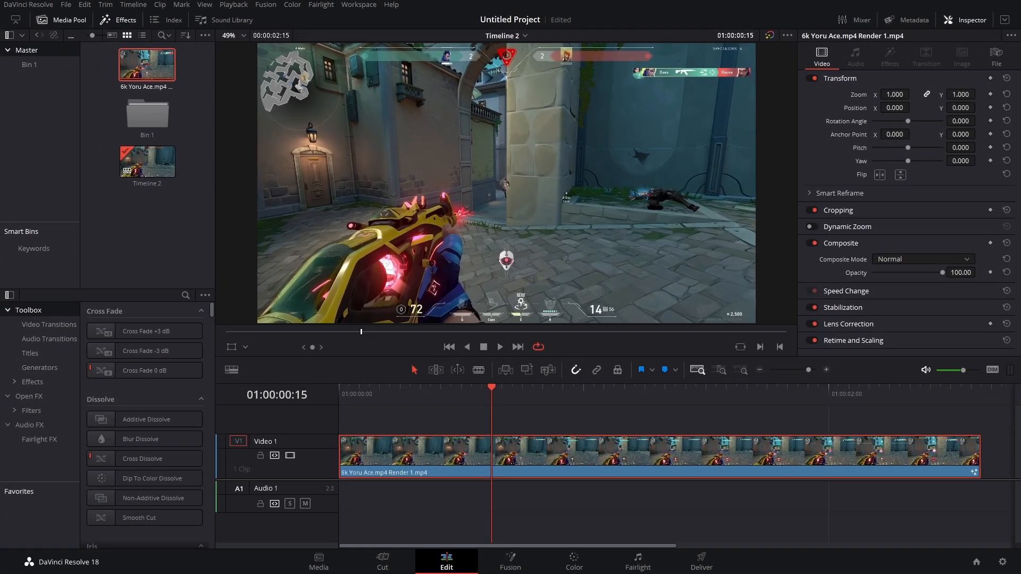
# - Return to the Edit page and open the gameplay clip's context menu on Video 1
pyautogui.click(507, 455)
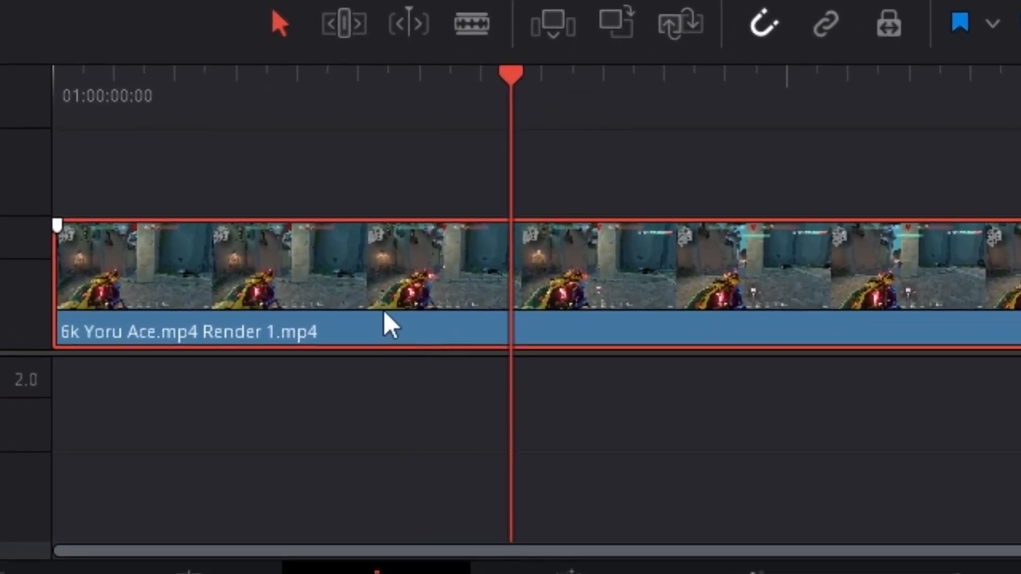
pyautogui.rightClick(387, 324)
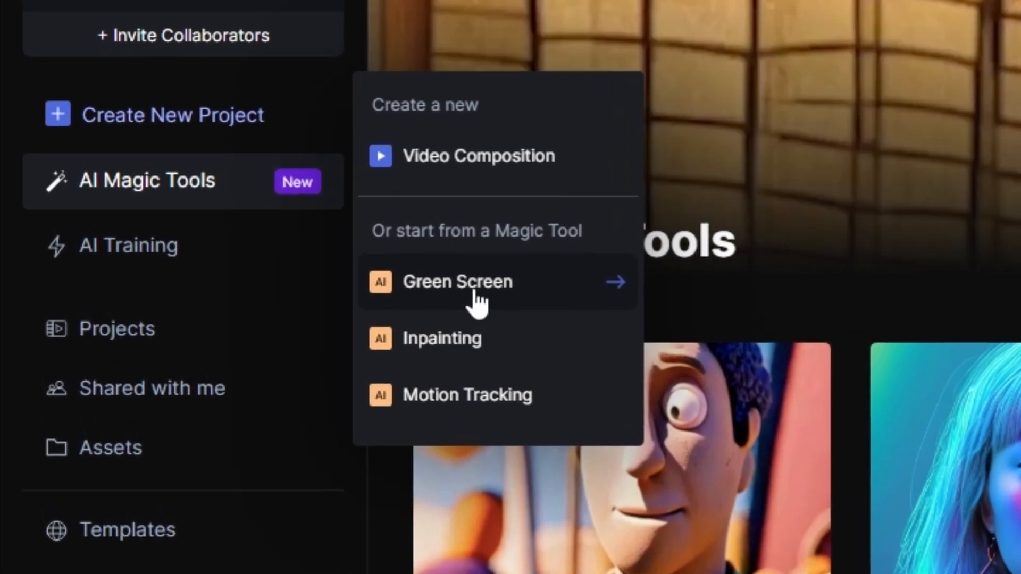
# - Start a Green Screen project, mask the gun, switch Mode to Exclude, and preview it
pyautogui.click(458, 281)
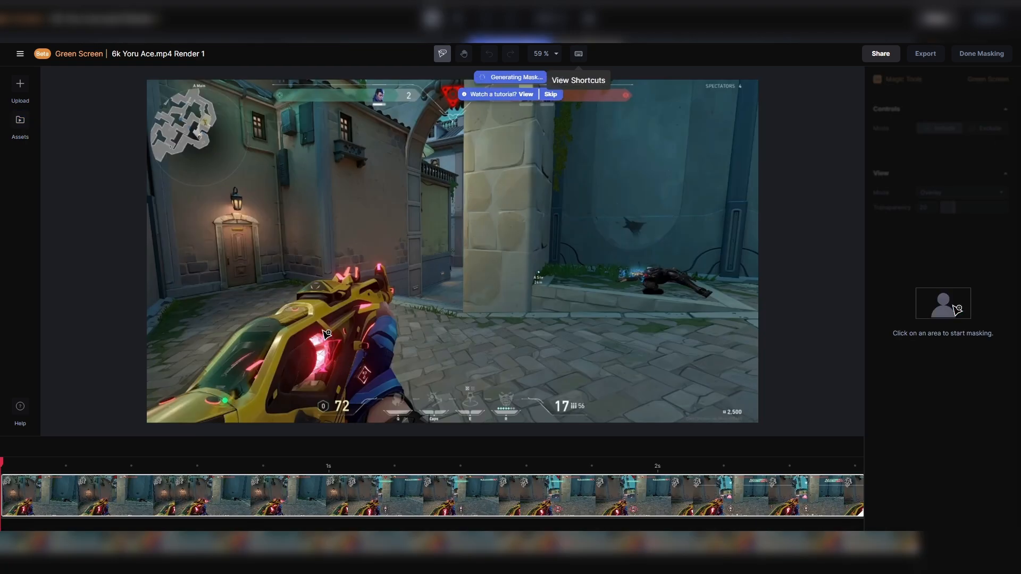
pyautogui.click(326, 325)
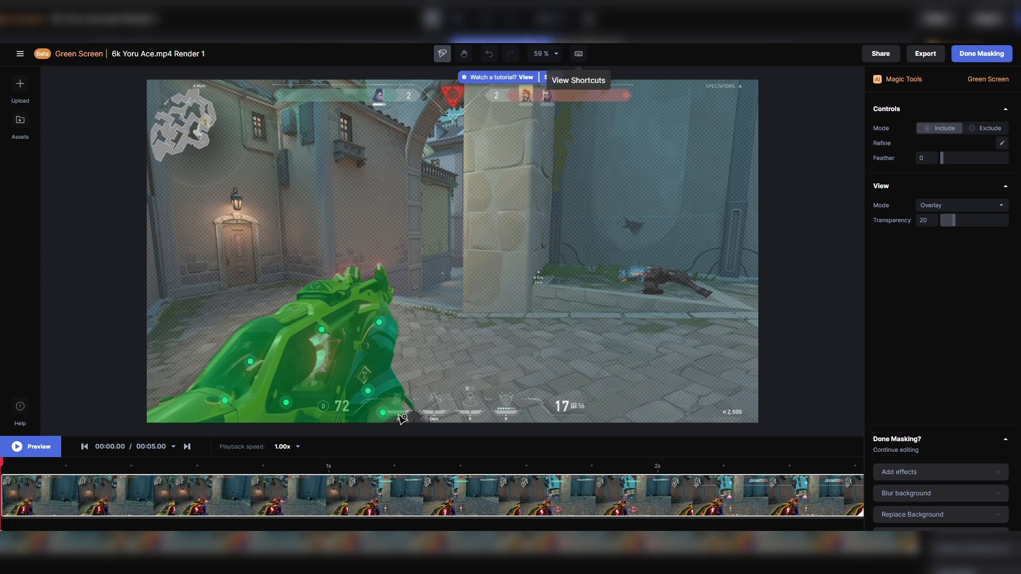
pyautogui.moveTo(414, 414)
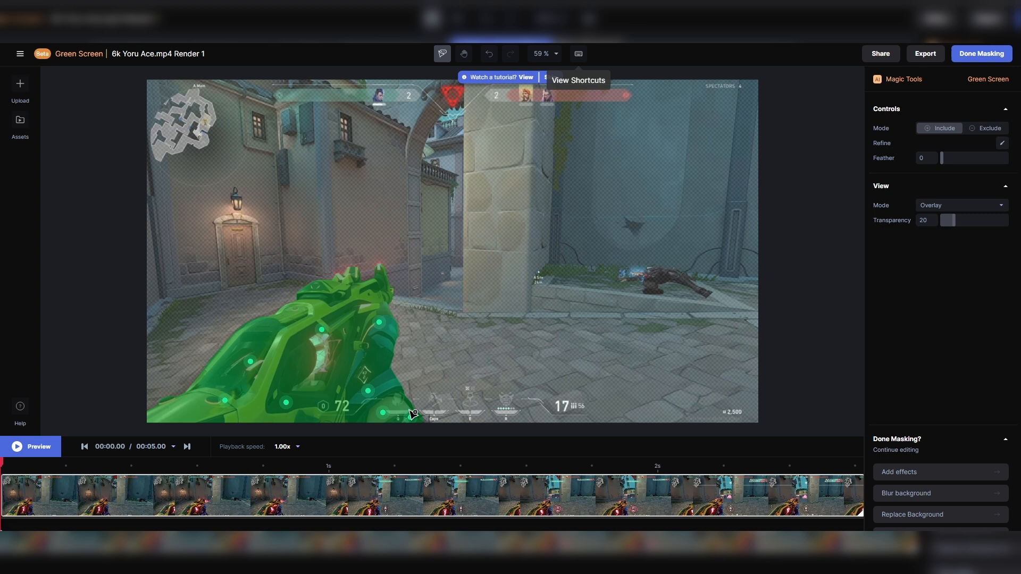
pyautogui.click(985, 127)
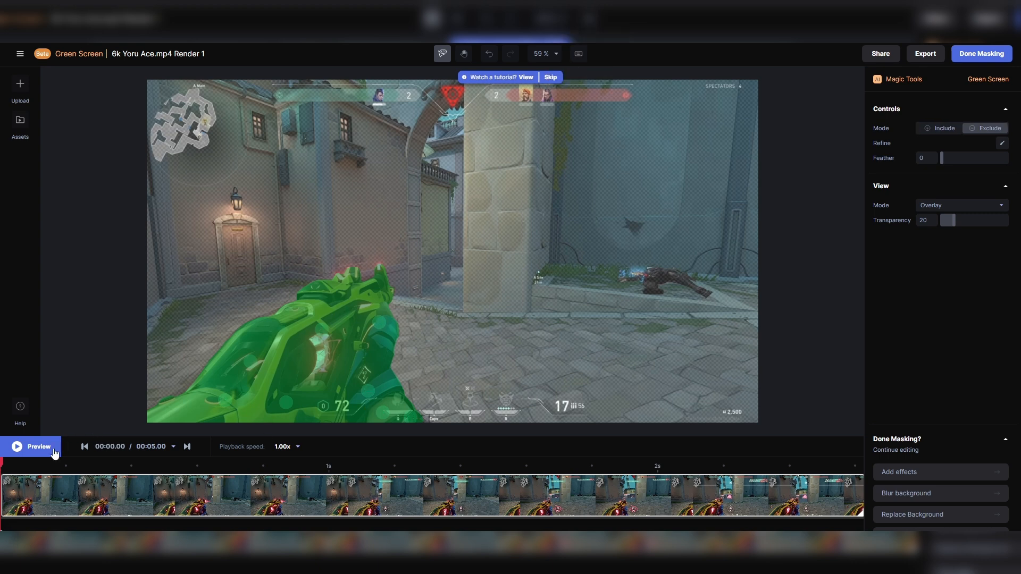
pyautogui.click(18, 446)
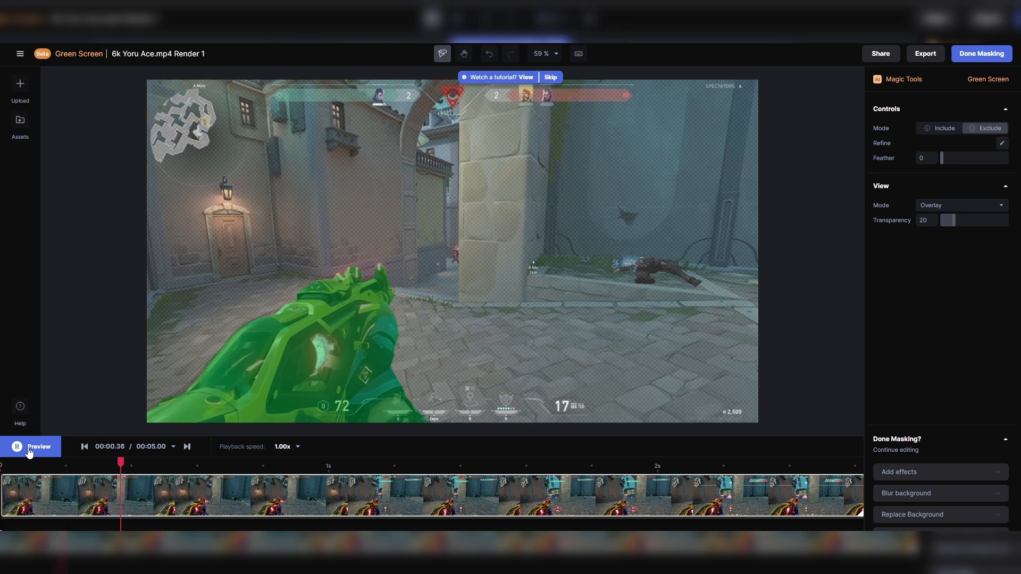
pyautogui.click(17, 447)
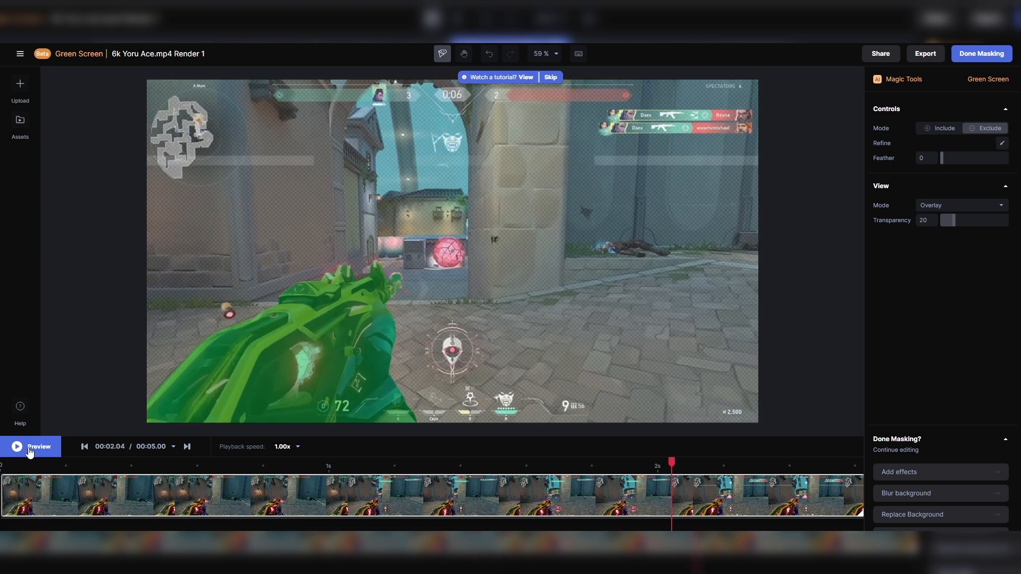
pyautogui.moveTo(376, 287)
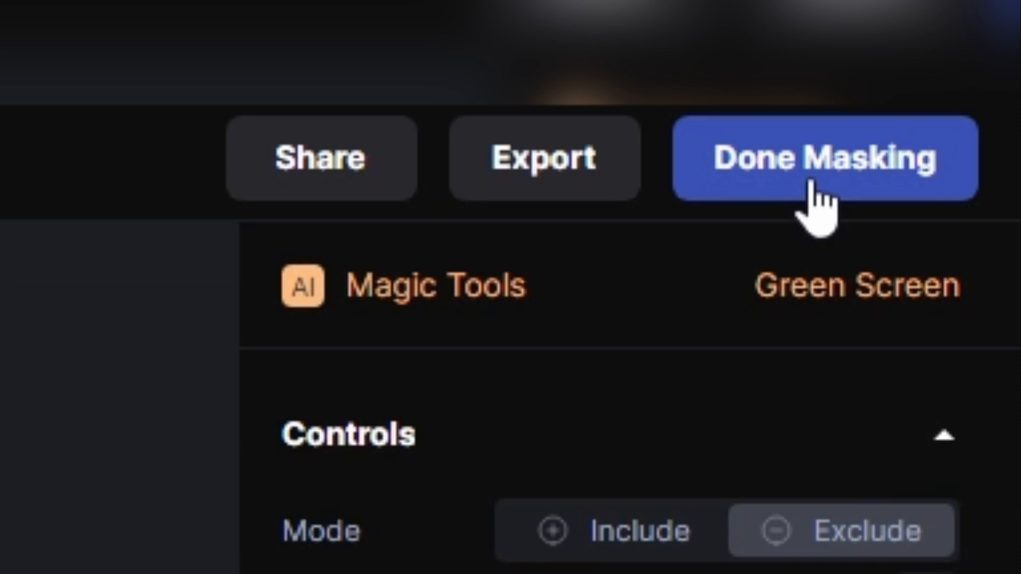
# - Finish masking the gun and export the green-screen clip as a 720p MP4
pyautogui.click(823, 157)
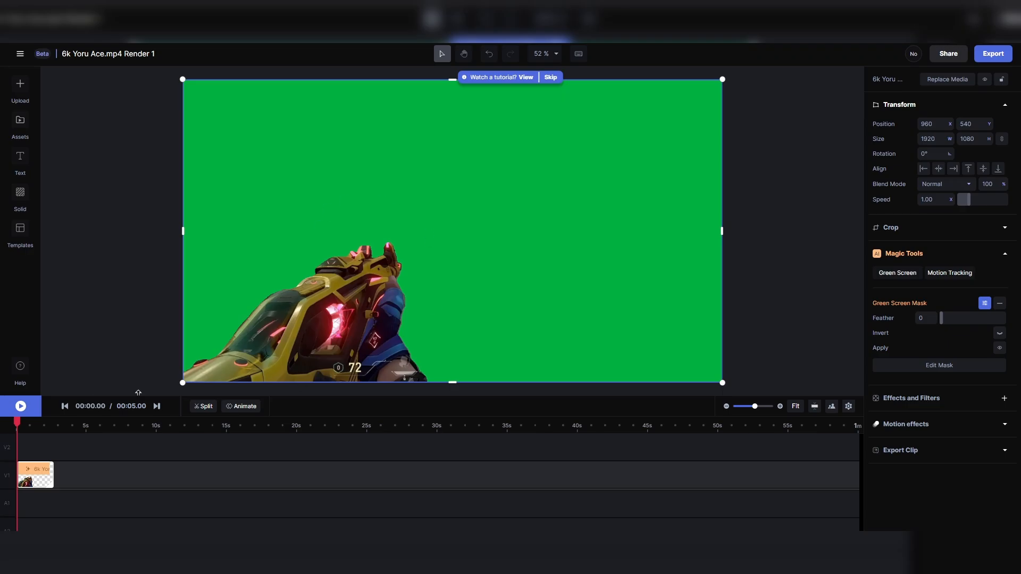
pyautogui.moveTo(52, 439)
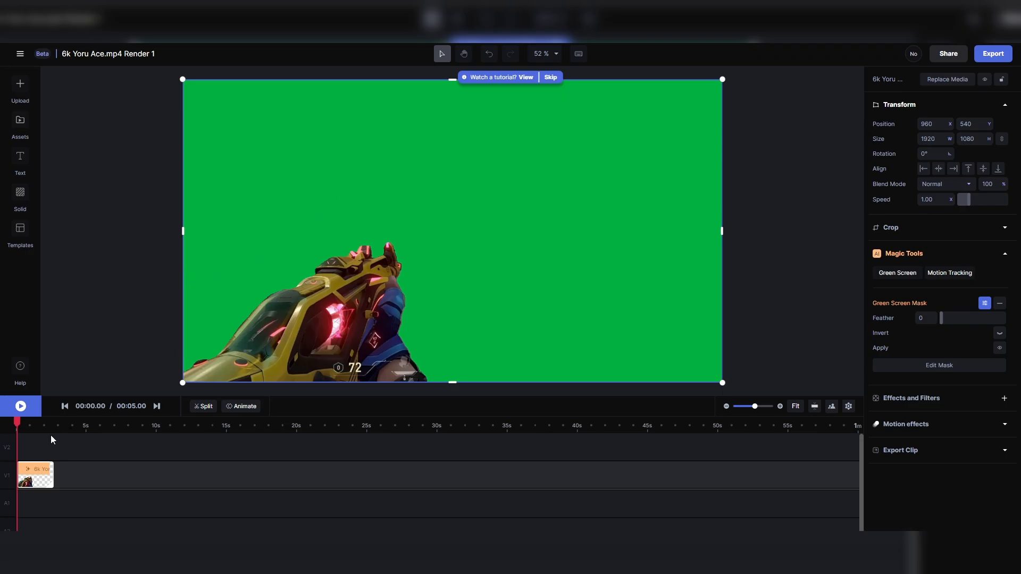
pyautogui.click(20, 406)
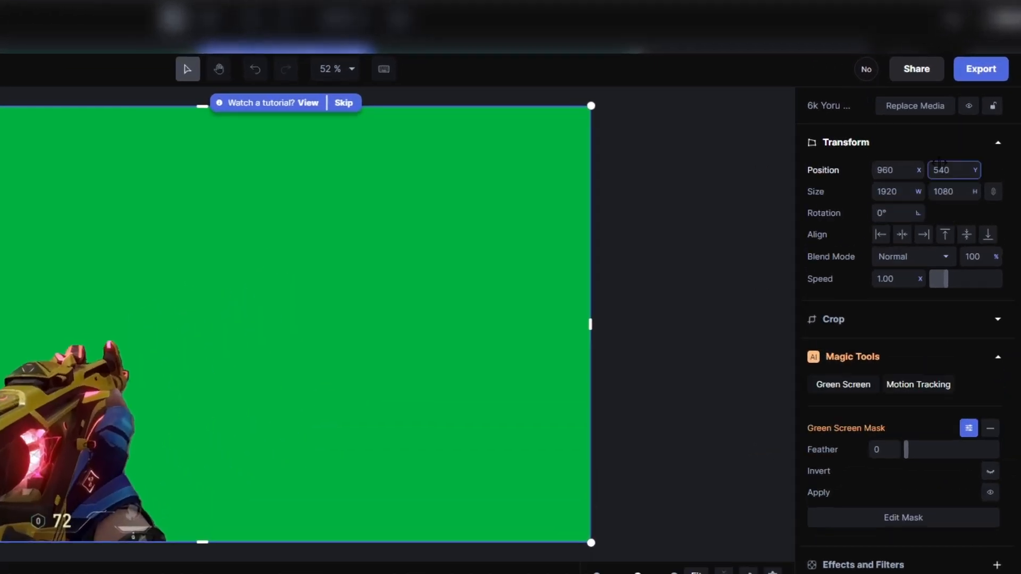
pyautogui.click(980, 69)
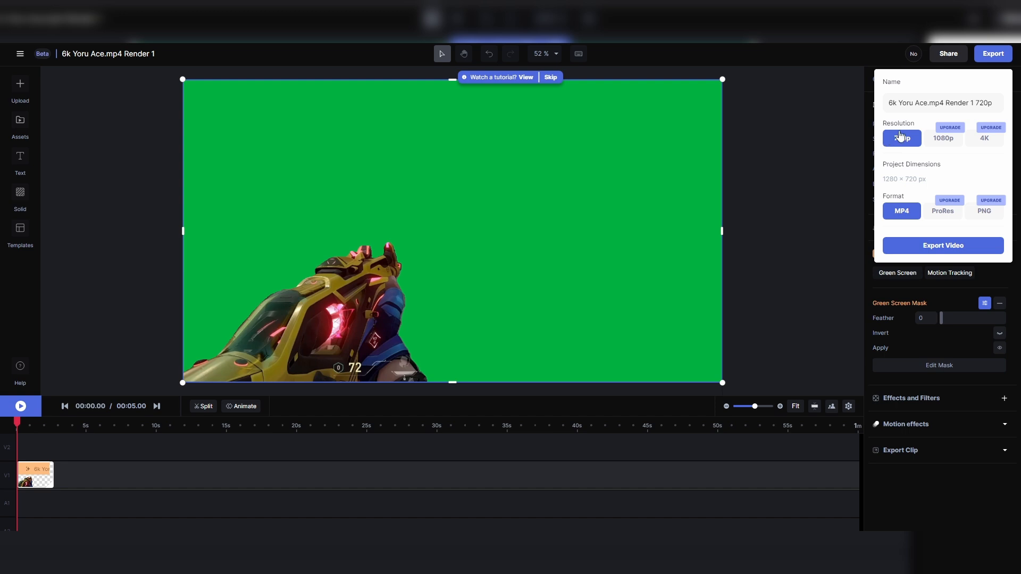
pyautogui.click(902, 137)
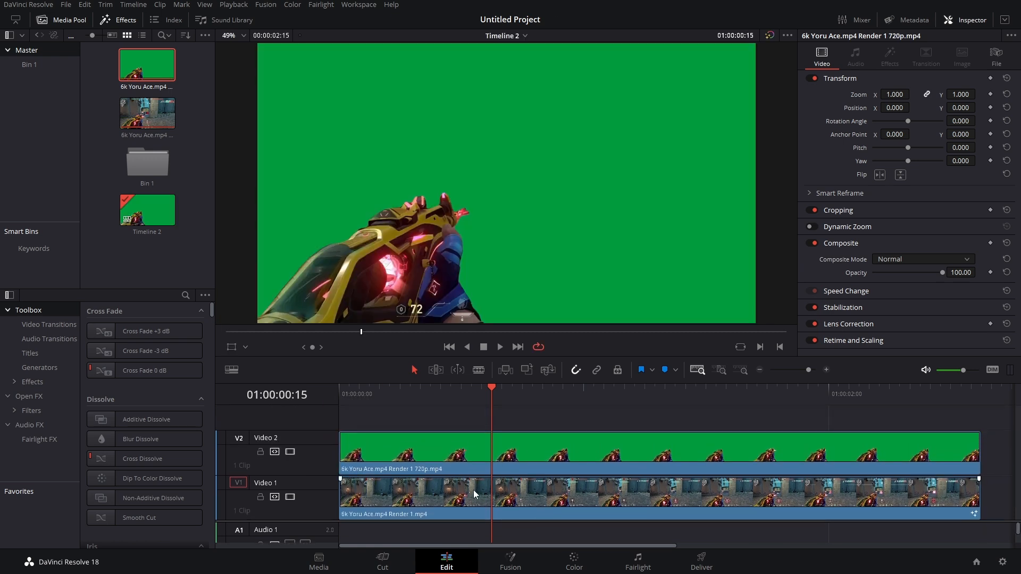
# - Select the original gameplay clip on Video 1 to copy it above the green-screen layer
pyautogui.click(440, 496)
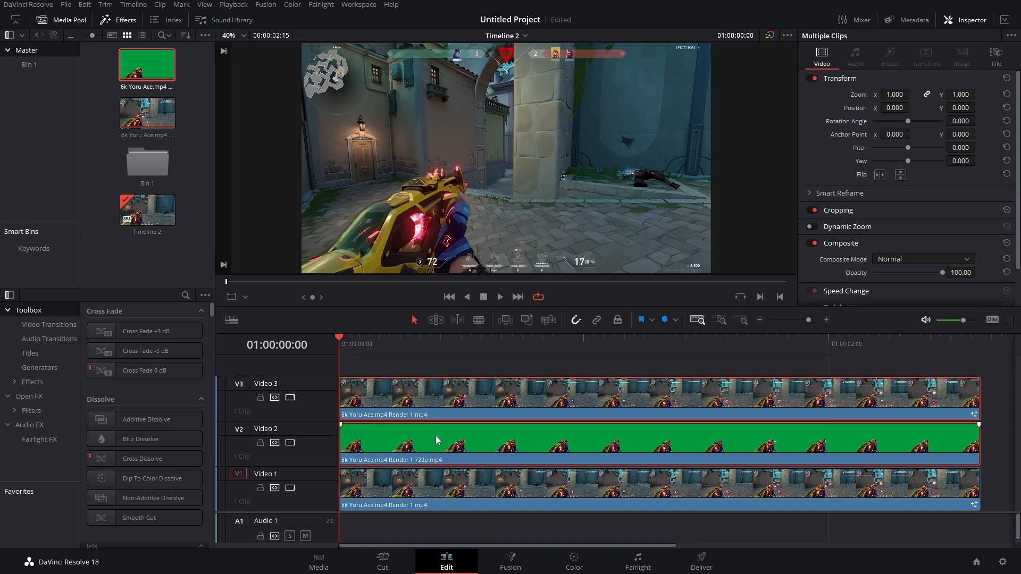
# - Make a Fusion Clip from the stacked clips and rename its MediaIn nodes runway and upscale
pyautogui.rightClick(436, 440)
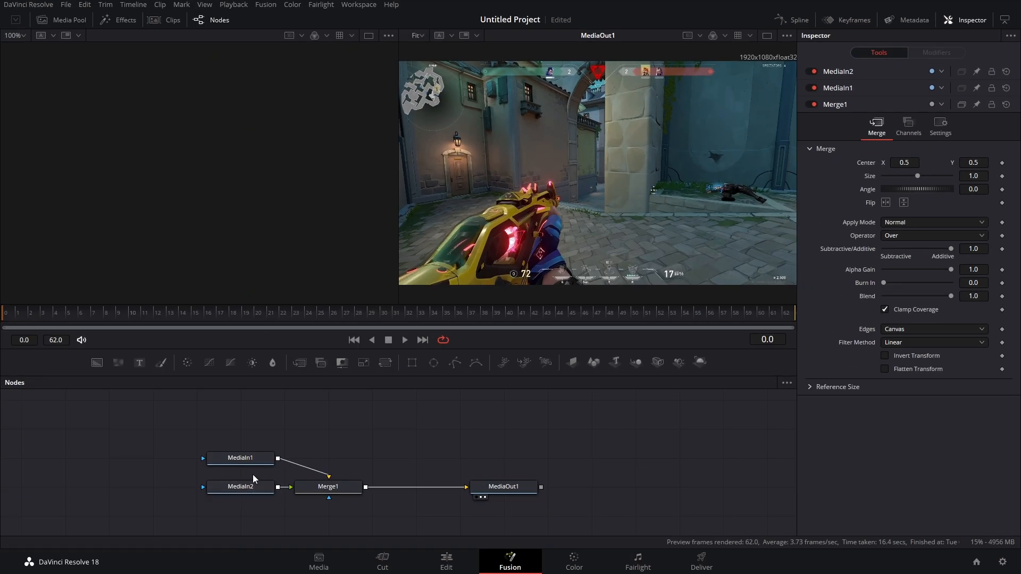
pyautogui.click(240, 457)
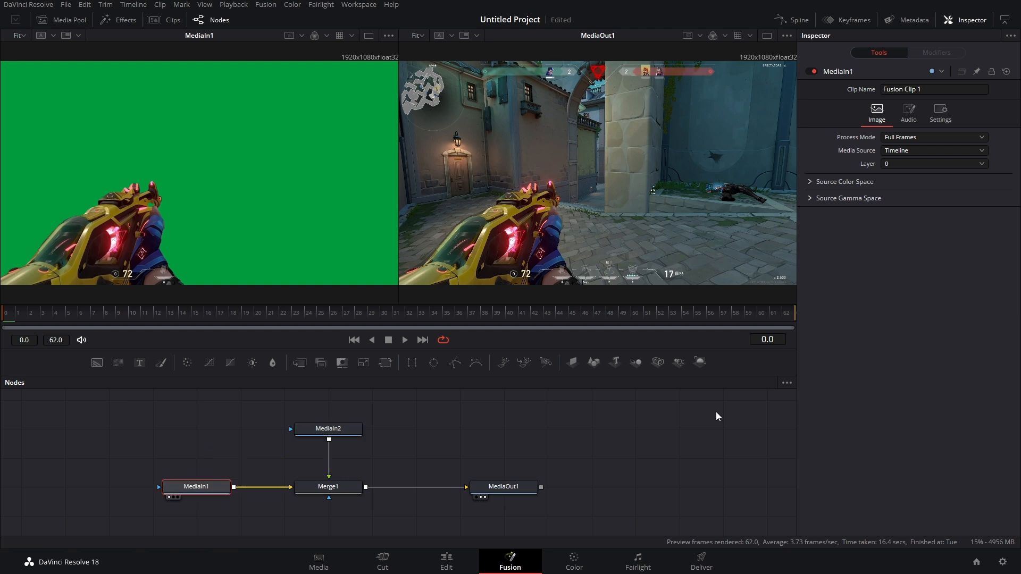
pyautogui.press('F2')
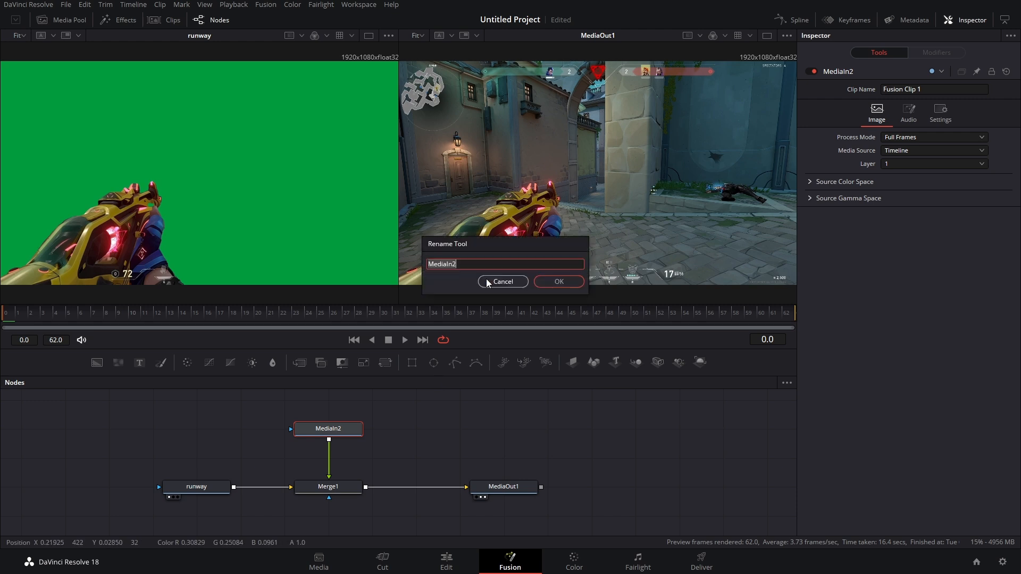
pyautogui.click(557, 282)
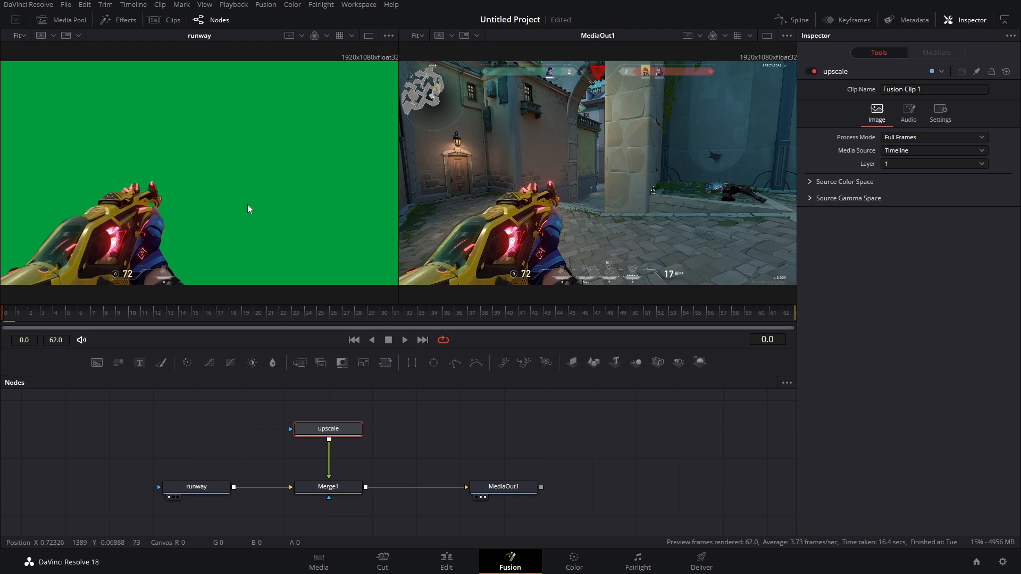
pyautogui.click(196, 487)
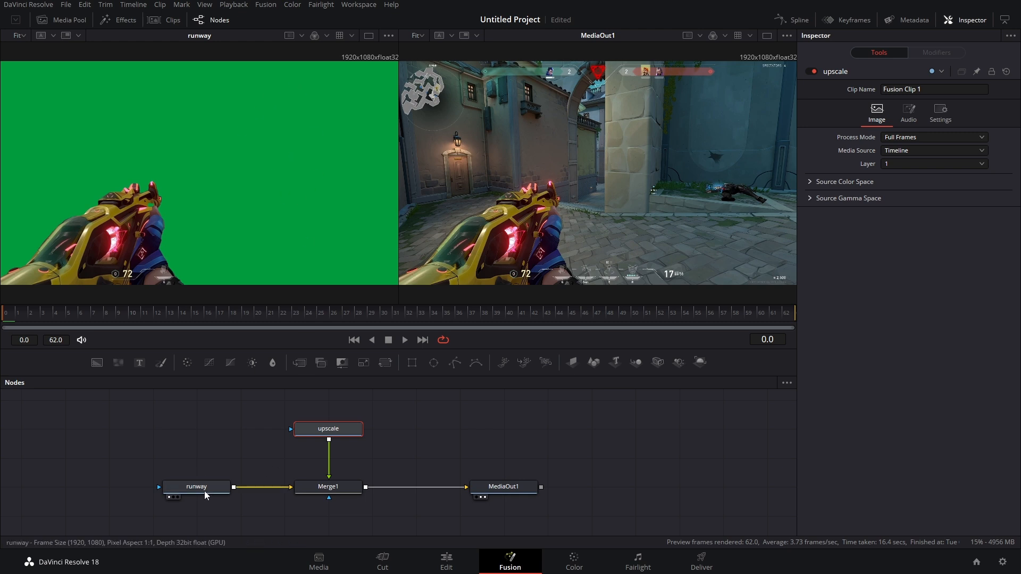
pyautogui.click(196, 486)
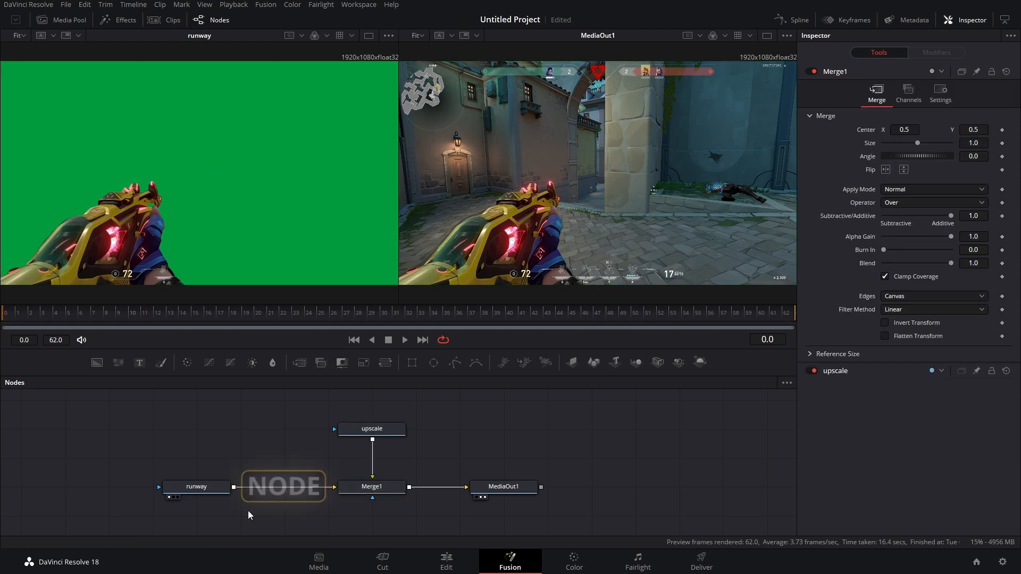
pyautogui.moveTo(207, 493)
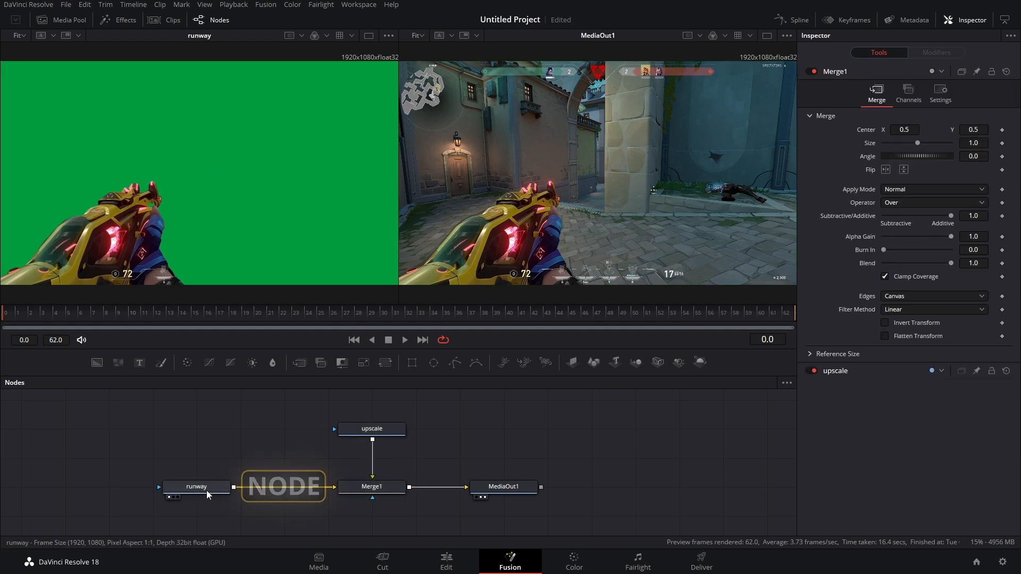
pyautogui.click(197, 487)
pyautogui.write('del')
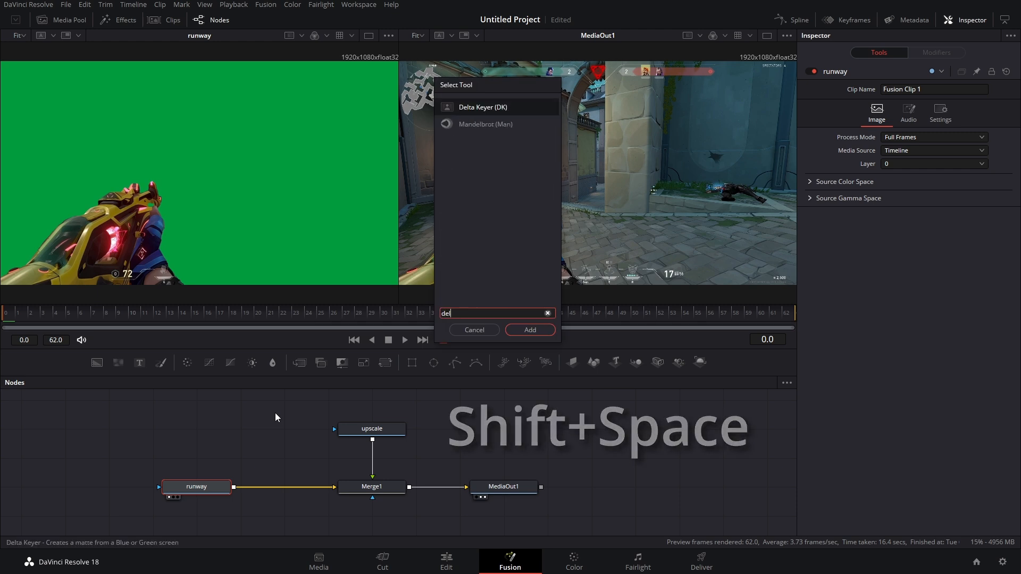
# - Insert a Delta Keyer after the runway node to key out the green background
pyautogui.click(529, 330)
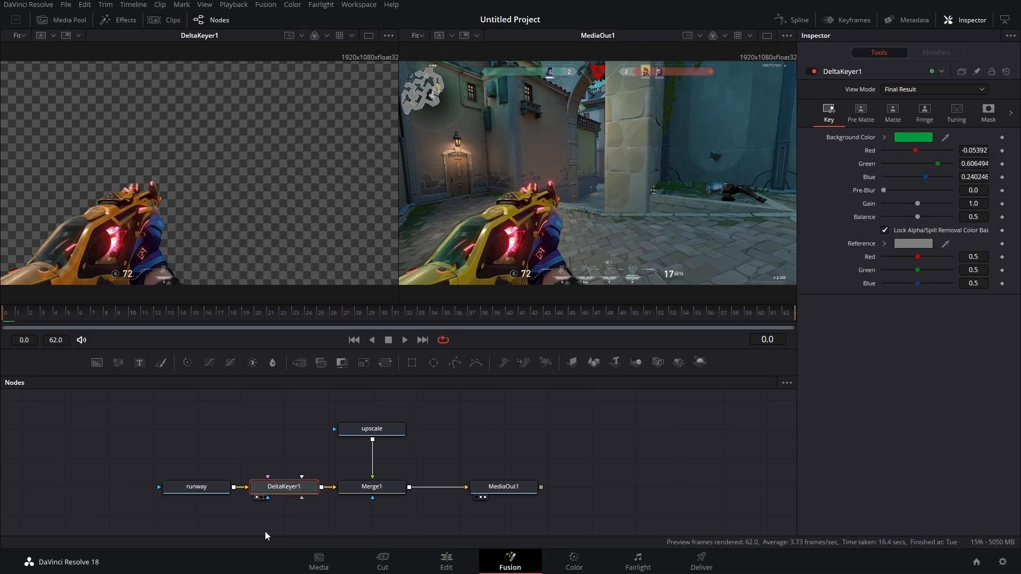
pyautogui.moveTo(174, 456)
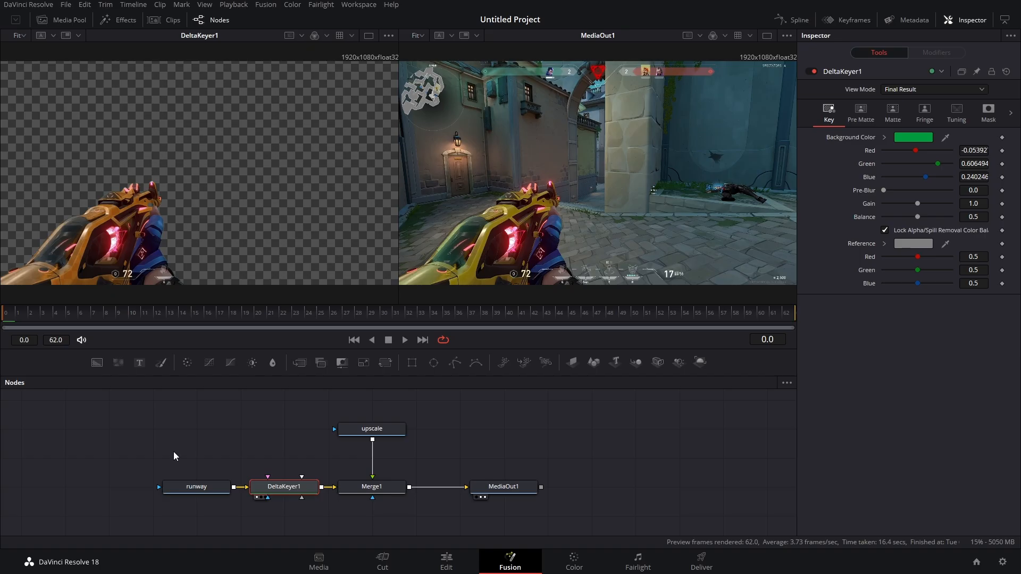
# - View the Delta Keyer's alpha matte and set Matte Threshold High to 0.672
pyautogui.click(196, 487)
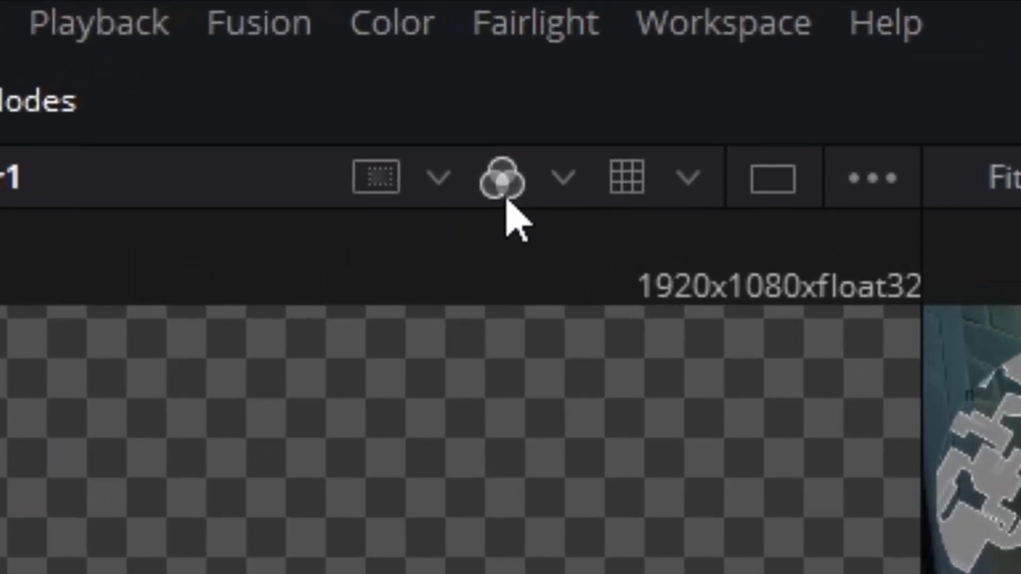
pyautogui.click(499, 177)
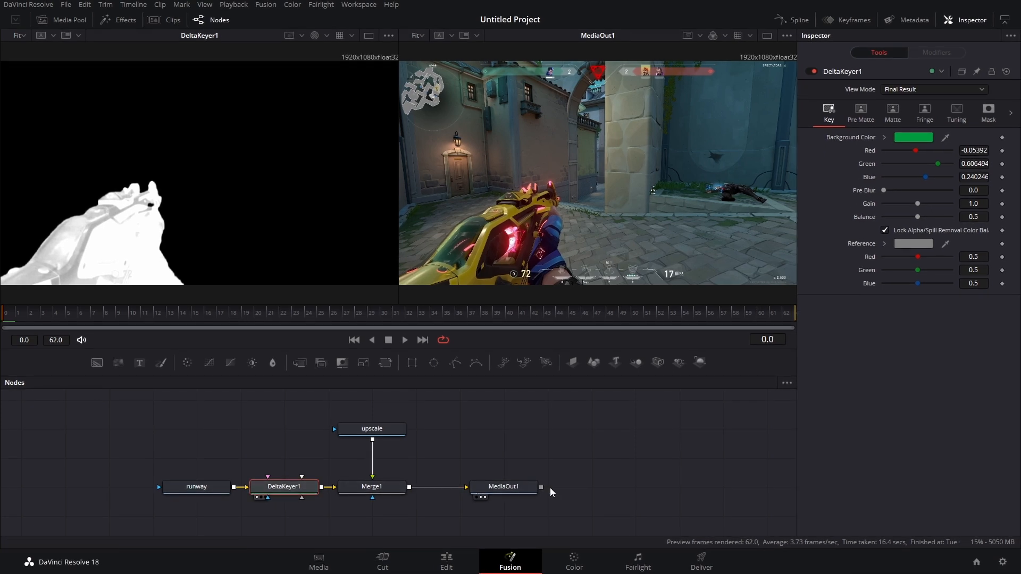
pyautogui.click(893, 113)
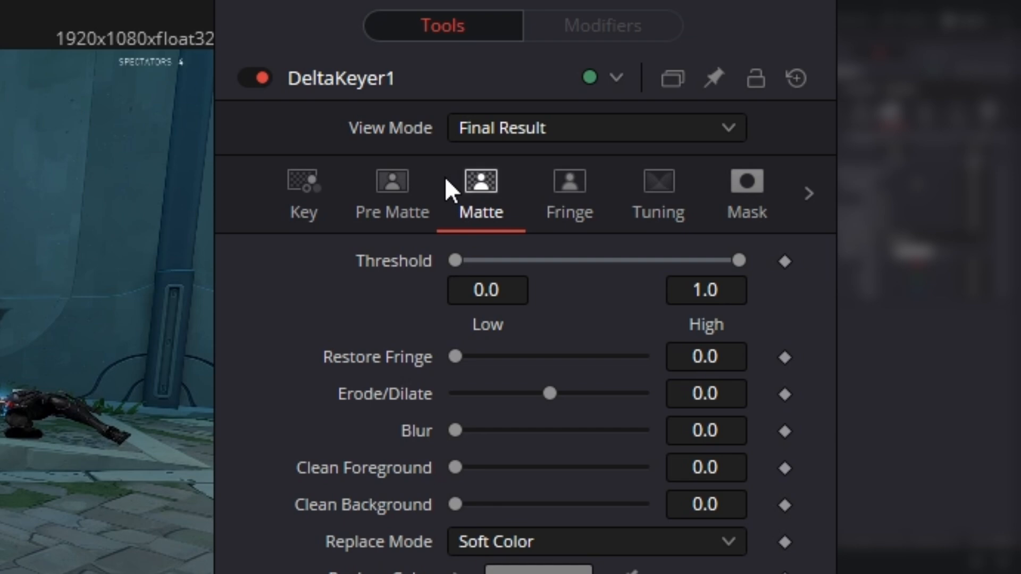
pyautogui.moveTo(733, 280)
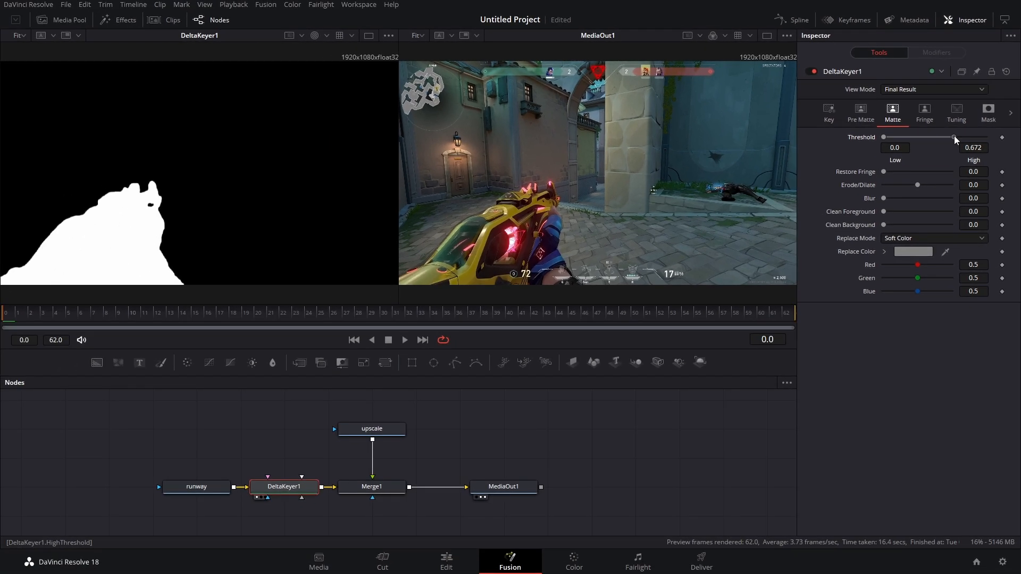
pyautogui.moveTo(955, 140)
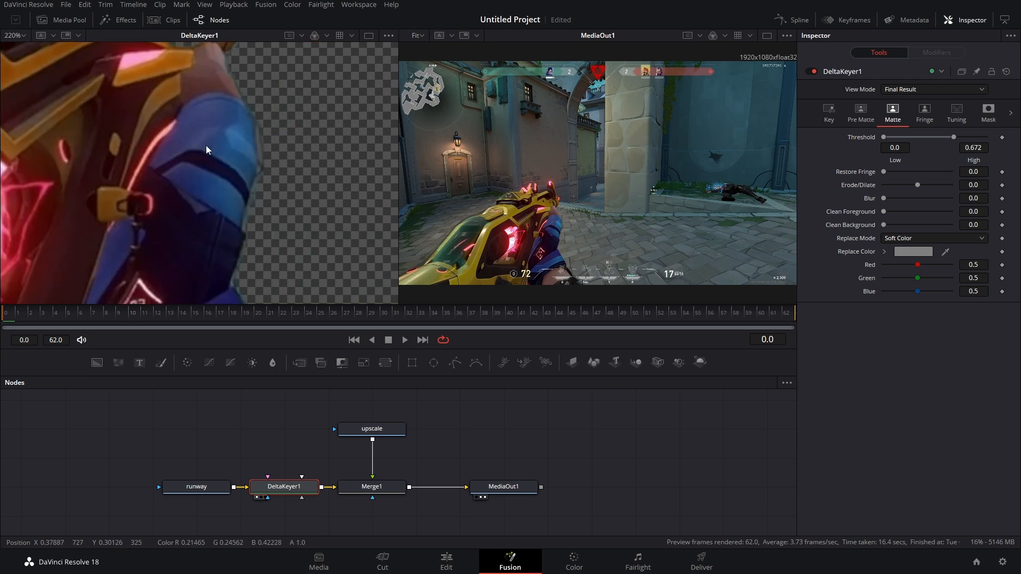
# - Zoom in on the keyed gun's edges in the colour viewer
pyautogui.scroll(3)
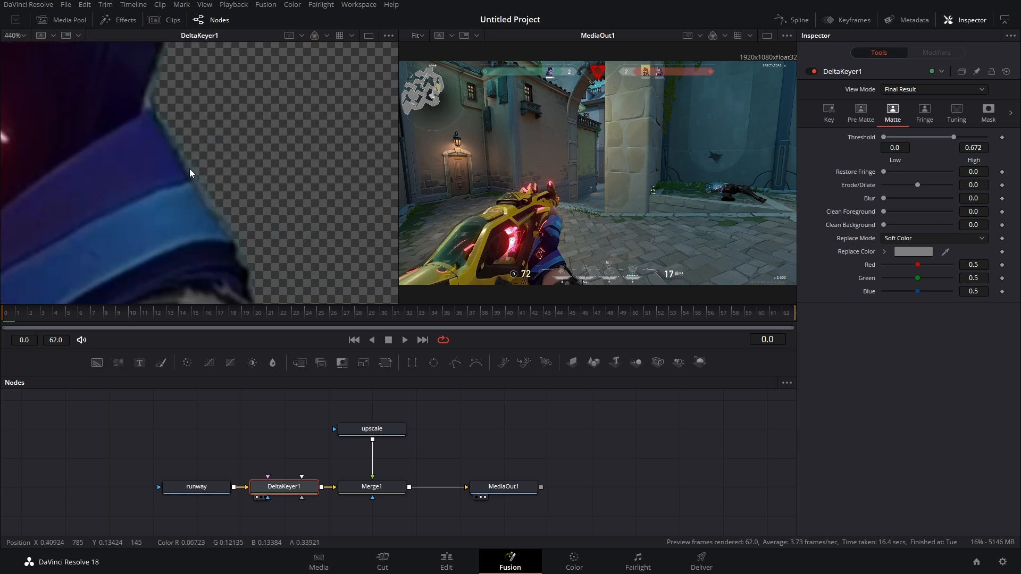
pyautogui.moveTo(254, 237)
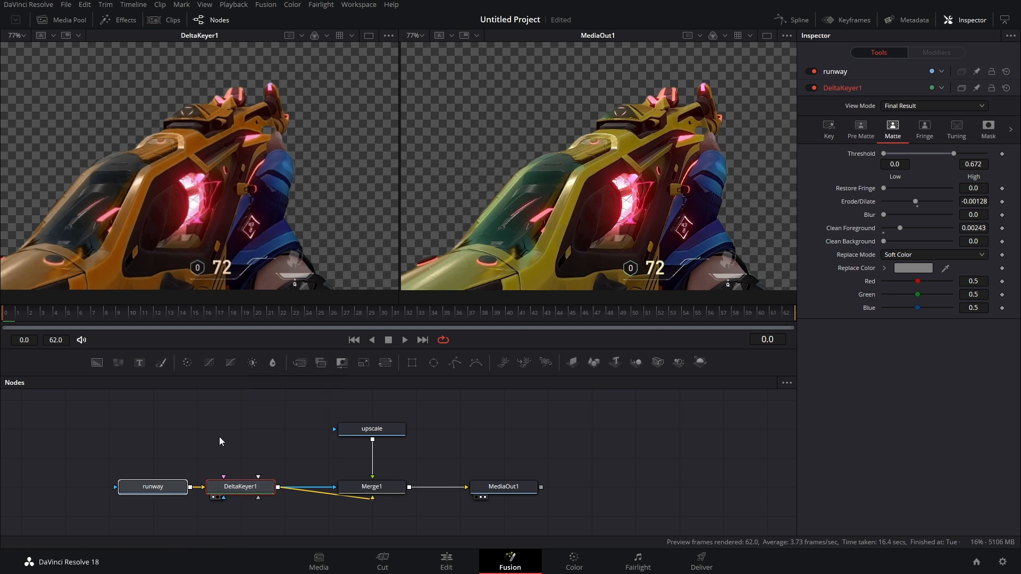
pyautogui.moveTo(160, 197)
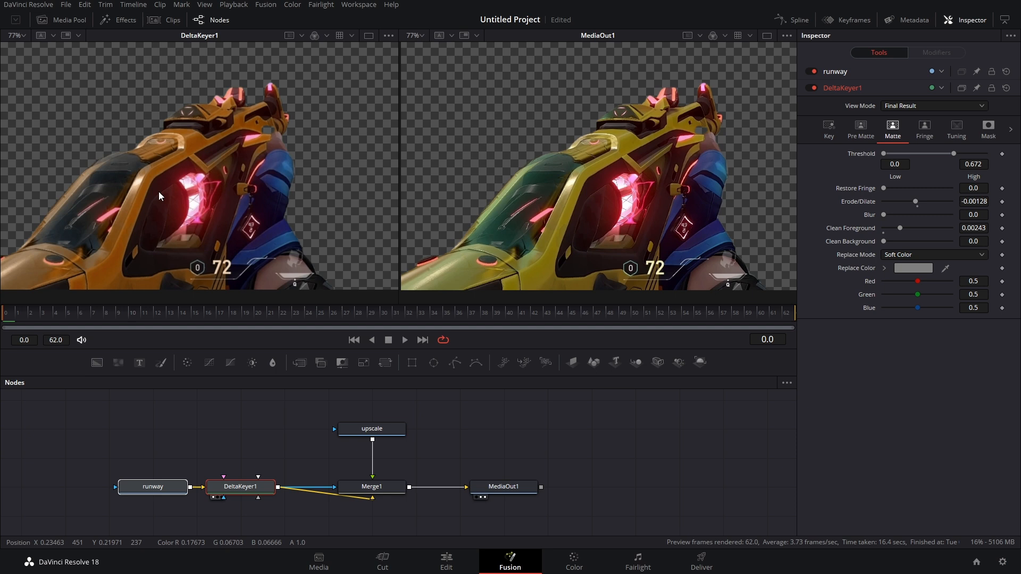
pyautogui.moveTo(197, 240)
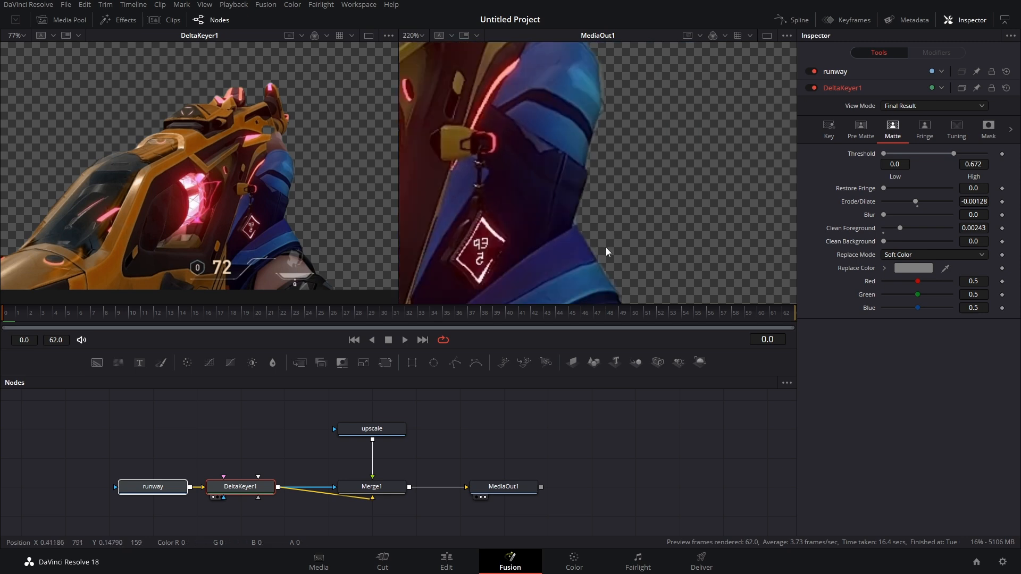
pyautogui.moveTo(217, 275)
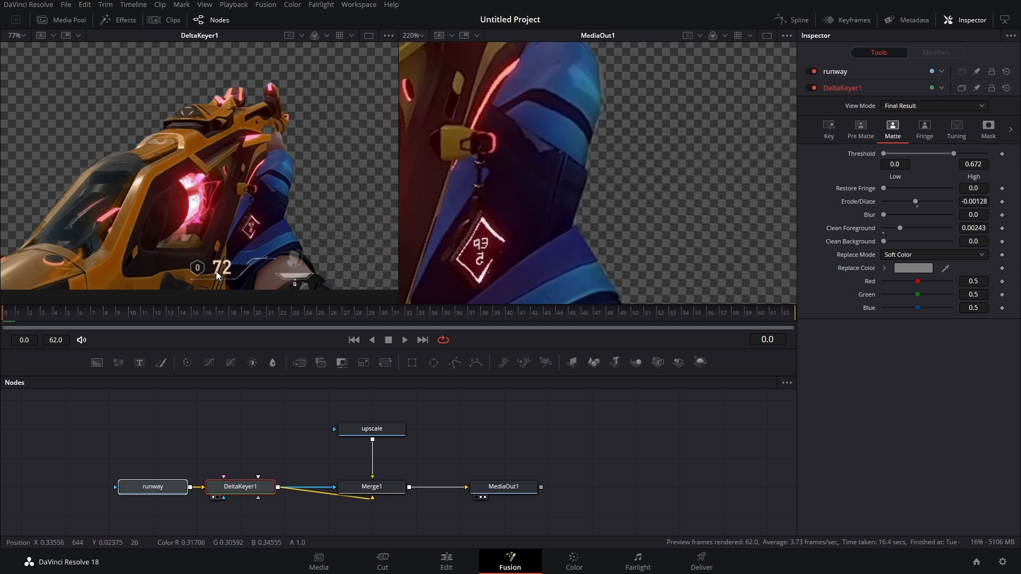
pyautogui.moveTo(615, 62)
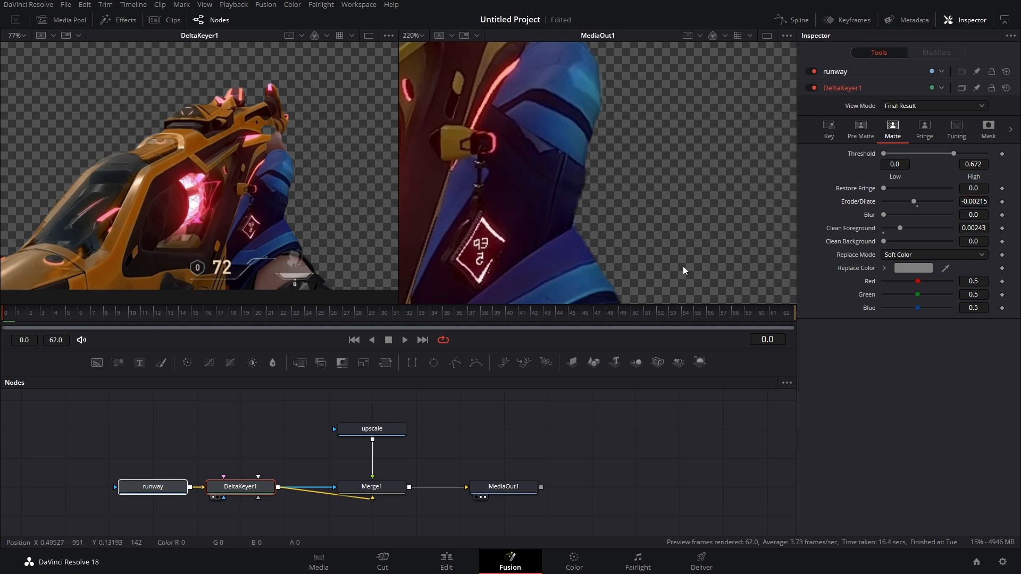
pyautogui.moveTo(593, 158)
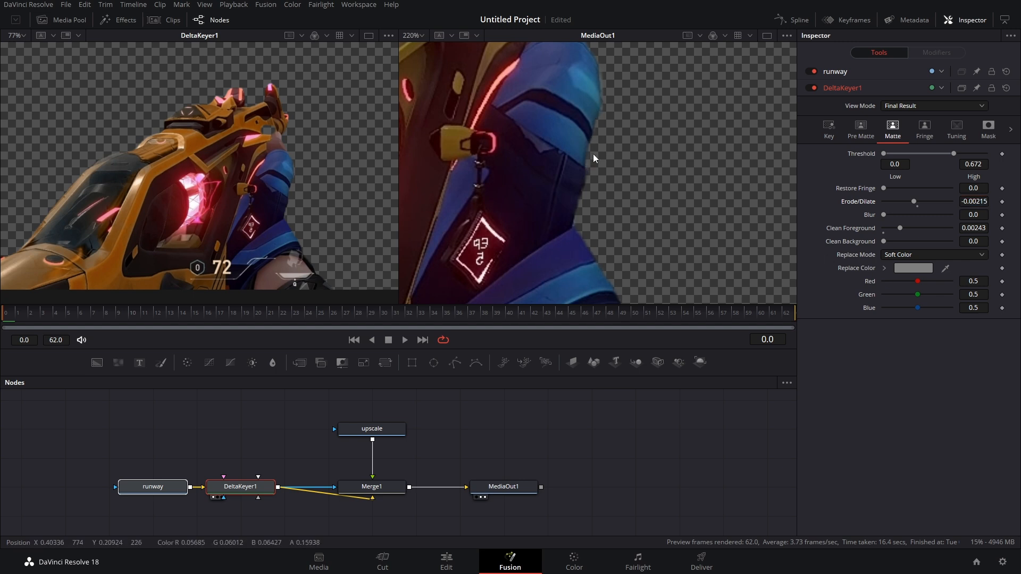
pyautogui.moveTo(319, 239)
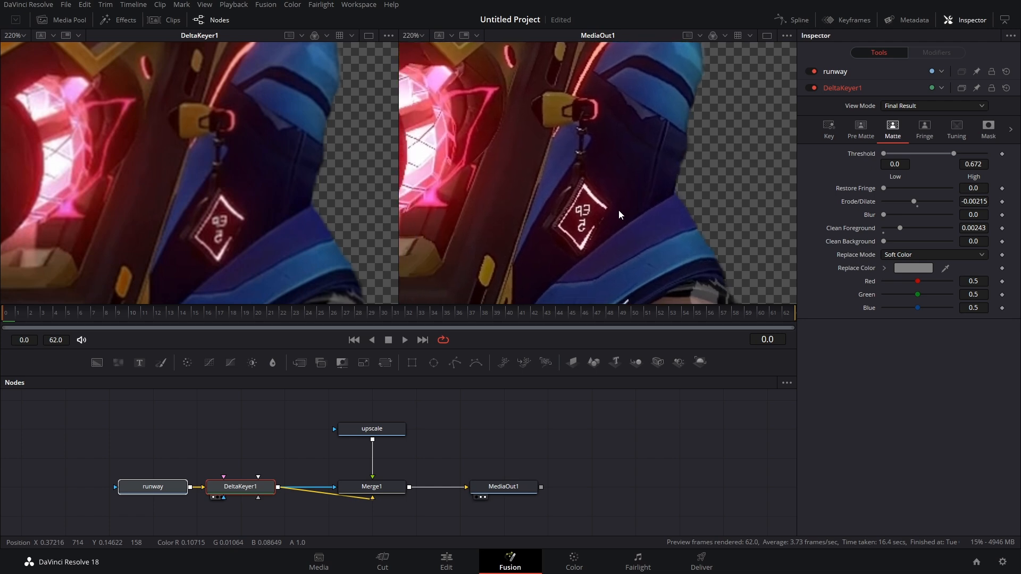
# - Return to the Edit timeline to play the eroded gun composite over gameplay
pyautogui.click(446, 561)
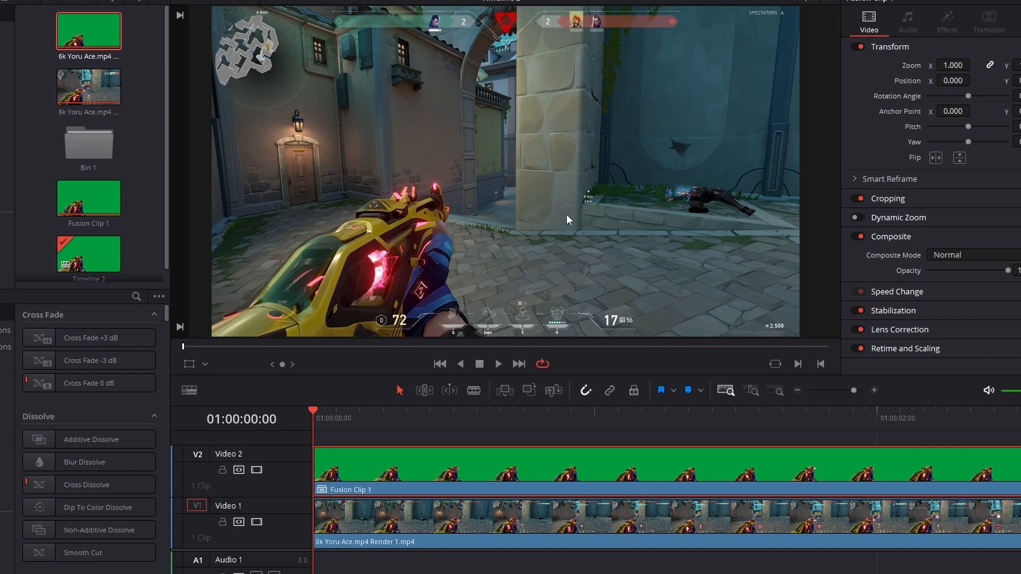
pyautogui.moveTo(270, 519)
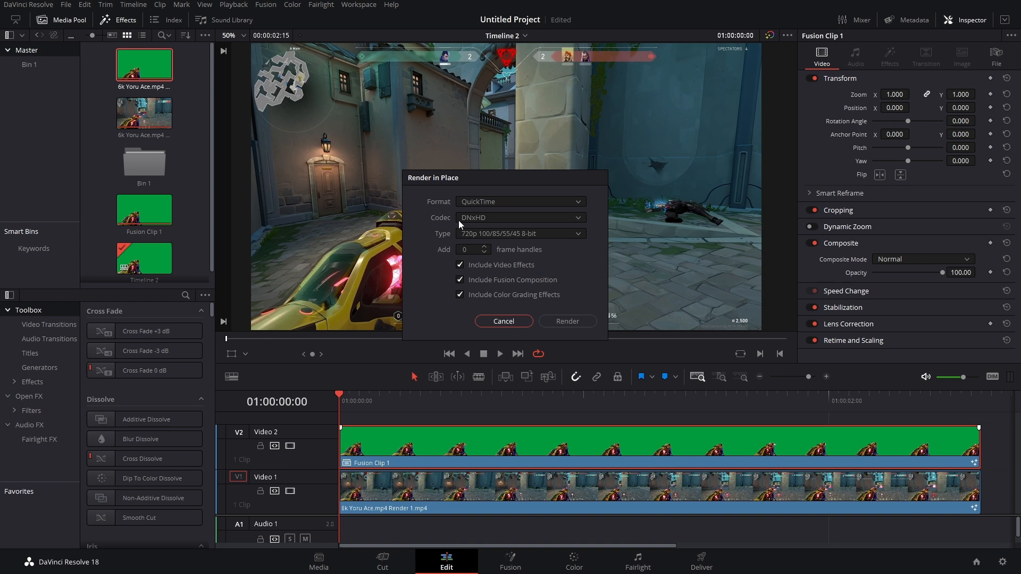
# - Render Fusion Clip 1 in place as DNxHR 444, then move the playhead to check it
pyautogui.click(520, 218)
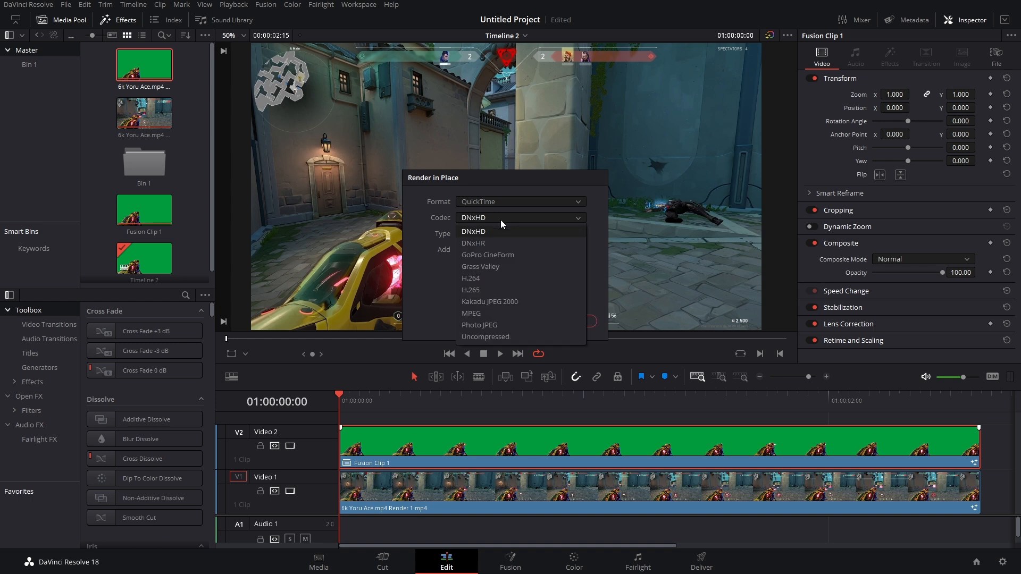
pyautogui.click(473, 243)
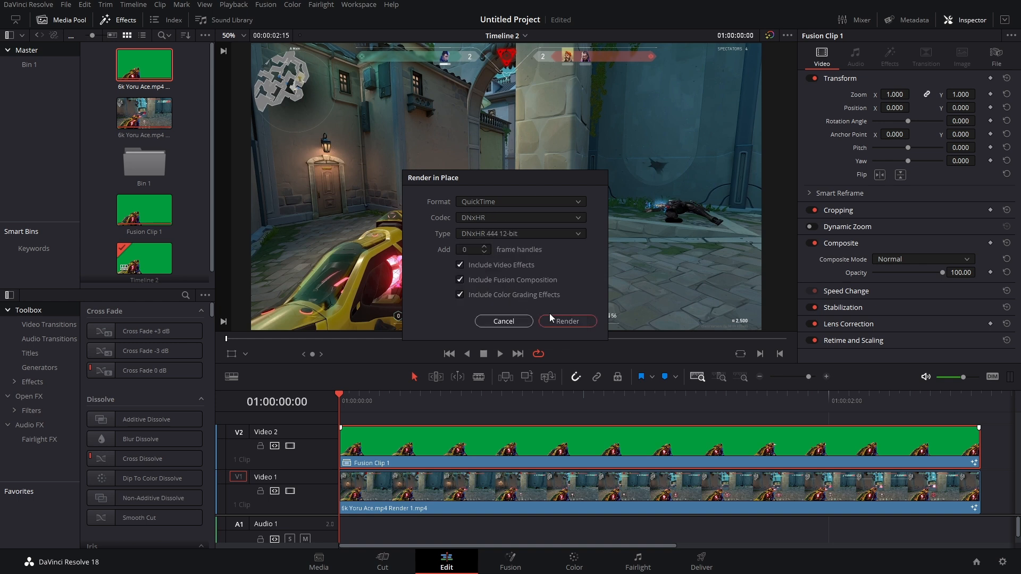
pyautogui.click(565, 320)
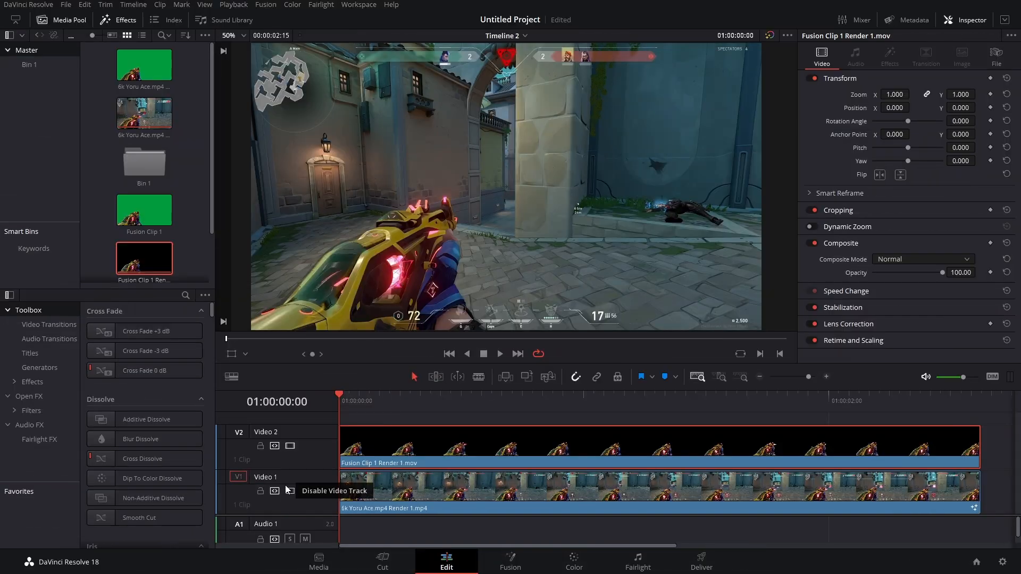
pyautogui.click(420, 396)
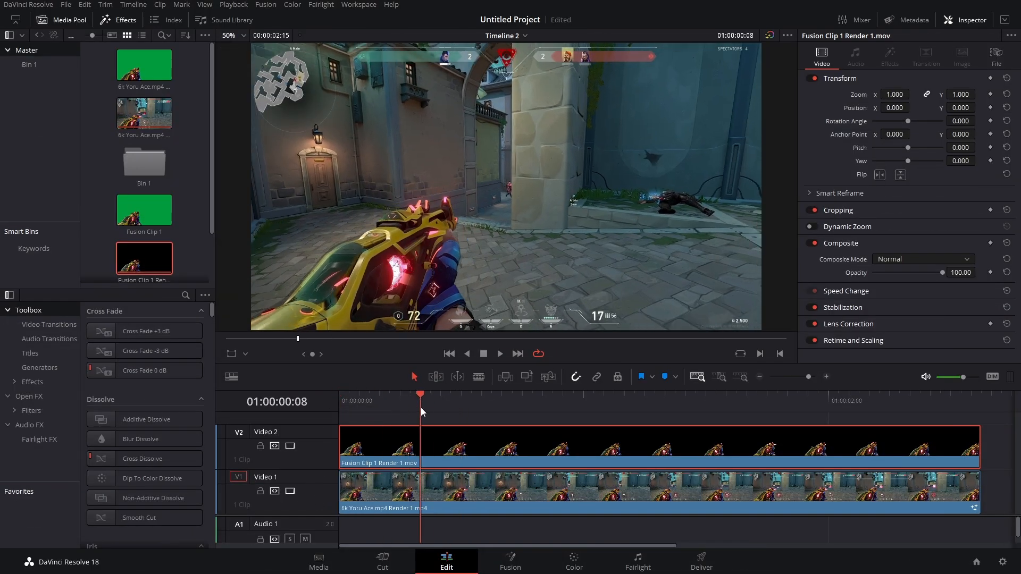
pyautogui.moveTo(290, 491)
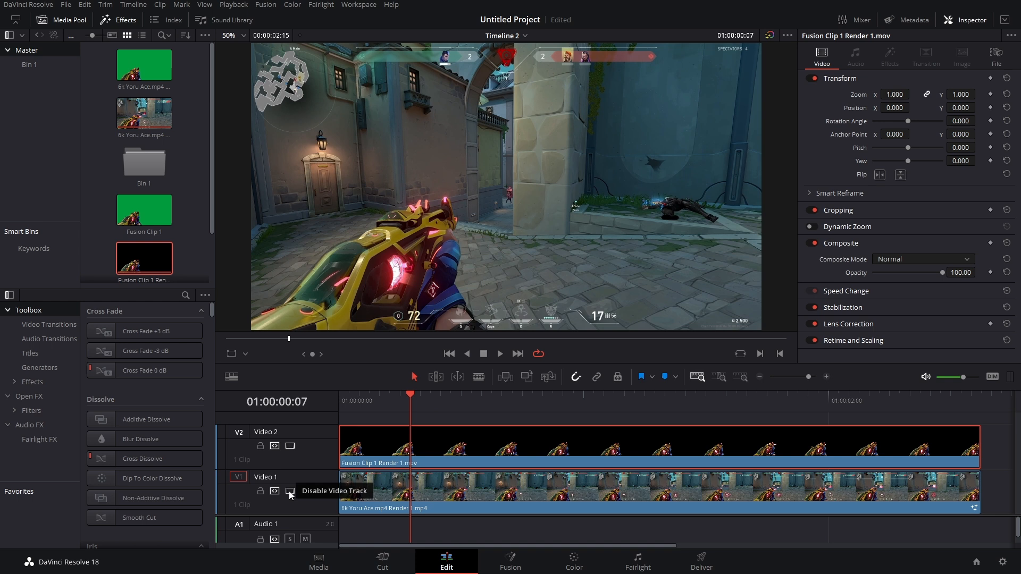
pyautogui.click(289, 491)
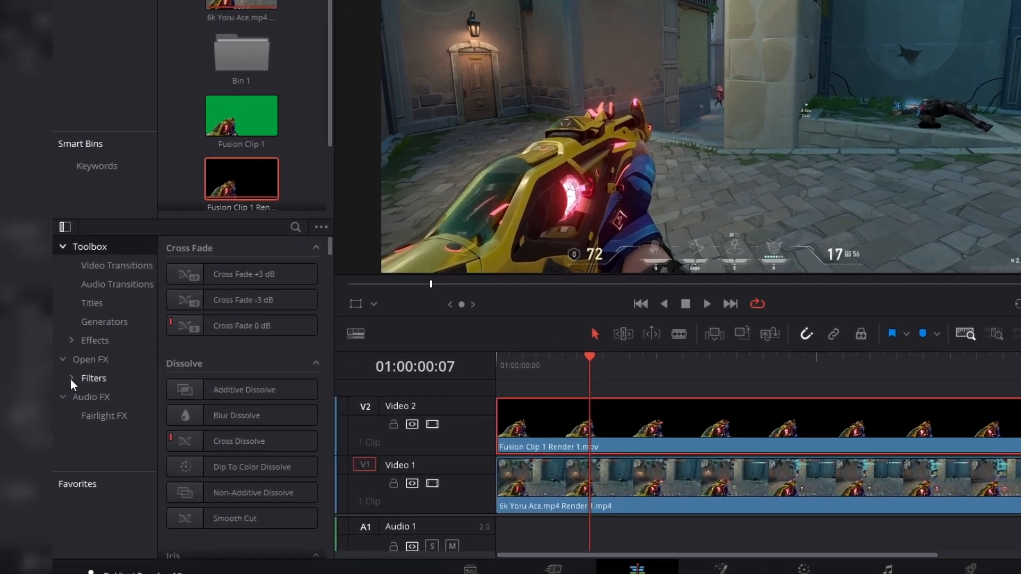
pyautogui.click(95, 340)
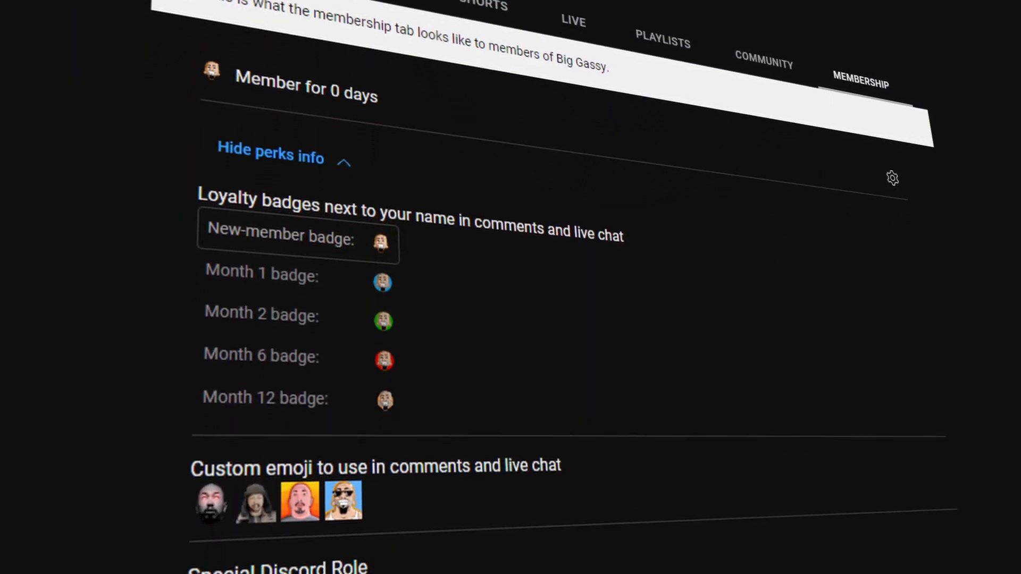
# - Scroll the YouTube Membership tab down to the Special Discord Role section
pyautogui.scroll(-3)
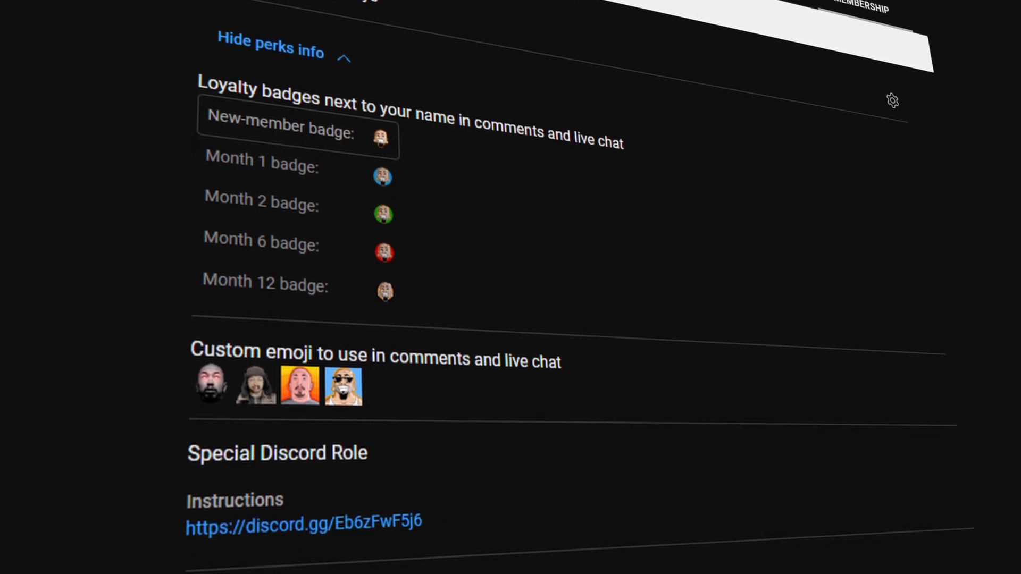
pyautogui.scroll(-3)
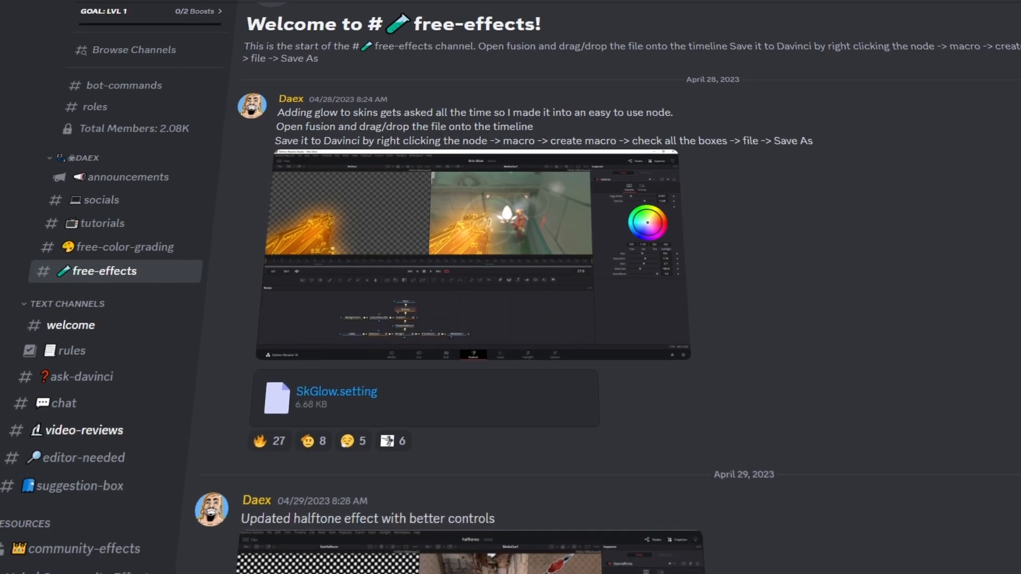
# - Scroll #free-effects past the halftone, Spiderverse and knife transition macro posts
pyautogui.scroll(-3)
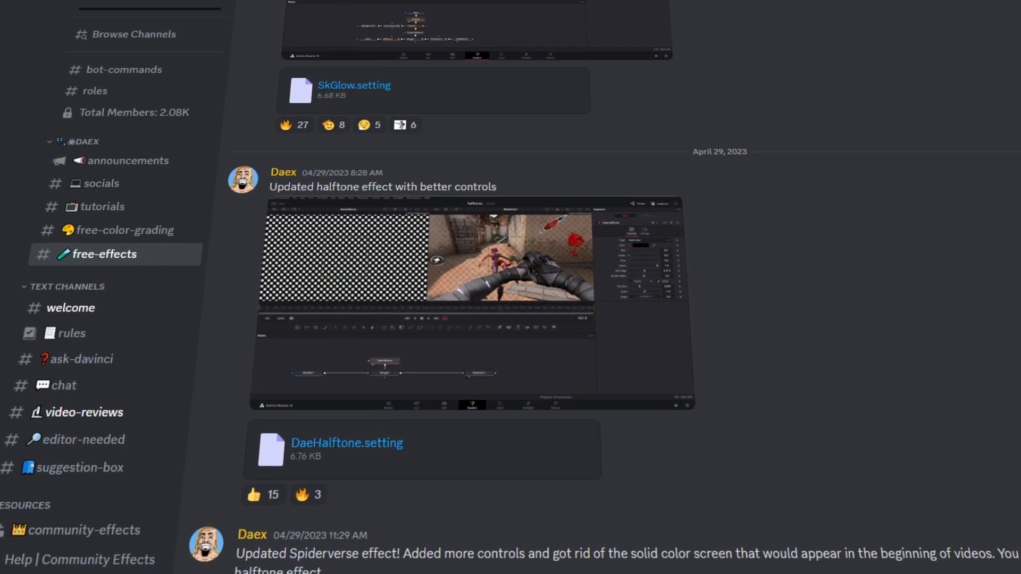
pyautogui.scroll(-3)
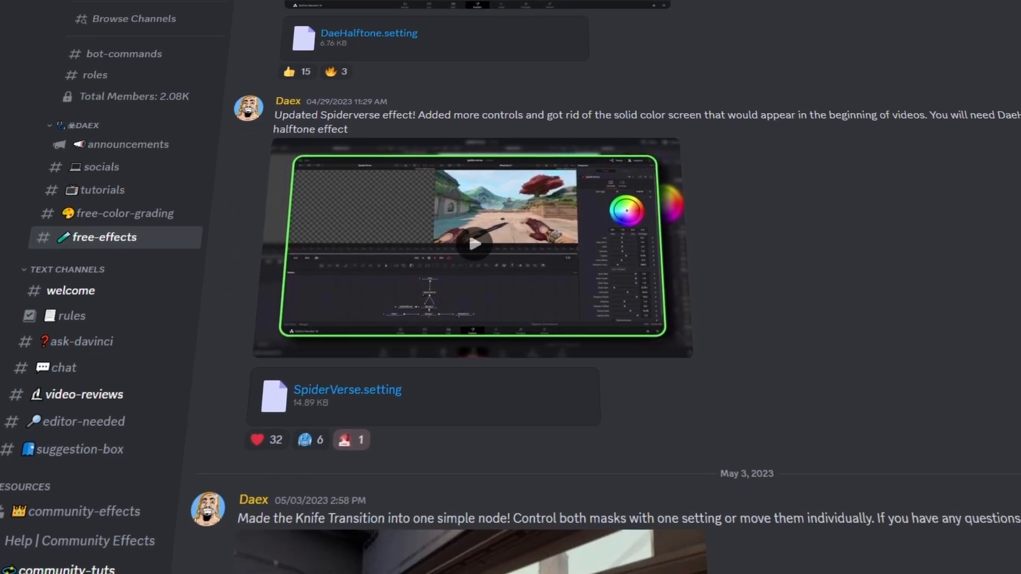
pyautogui.scroll(-3)
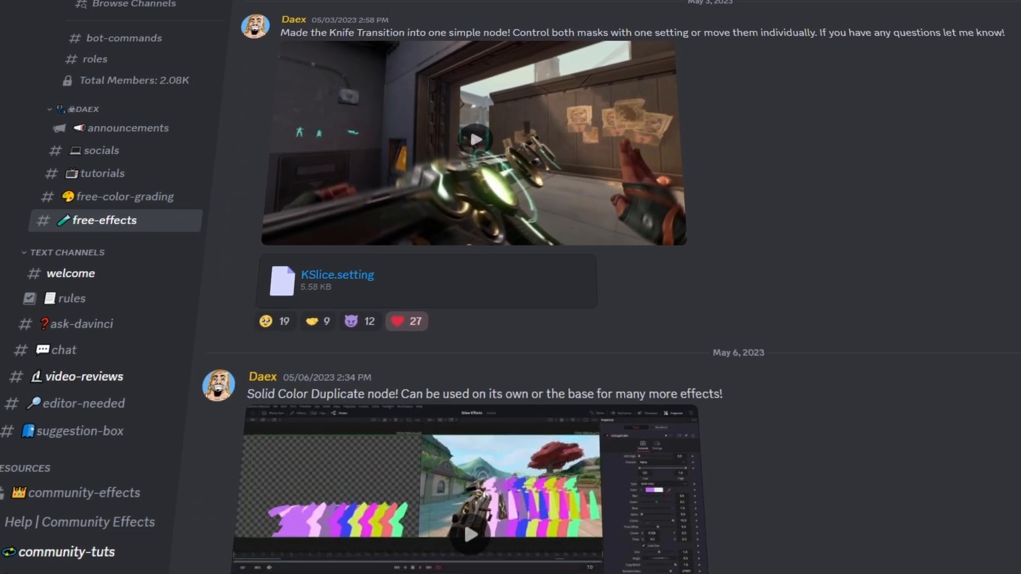